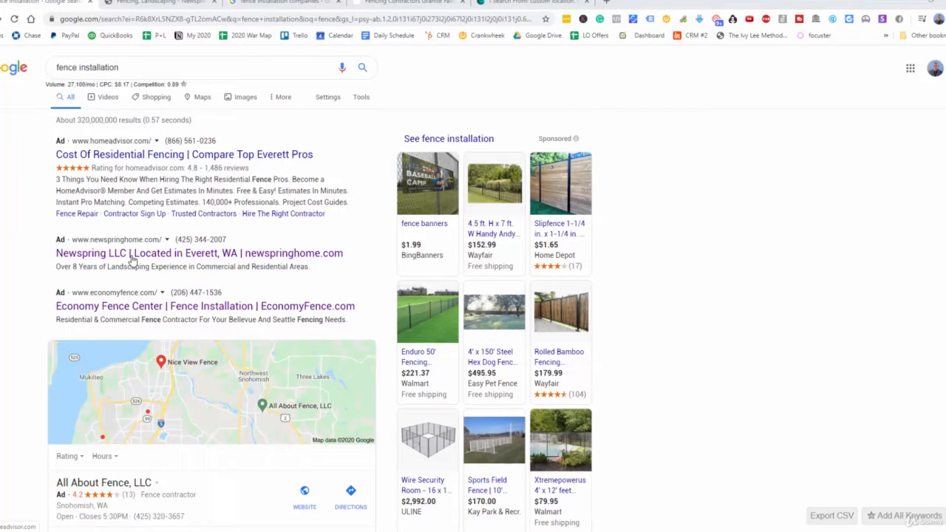
pyautogui.moveTo(126, 252)
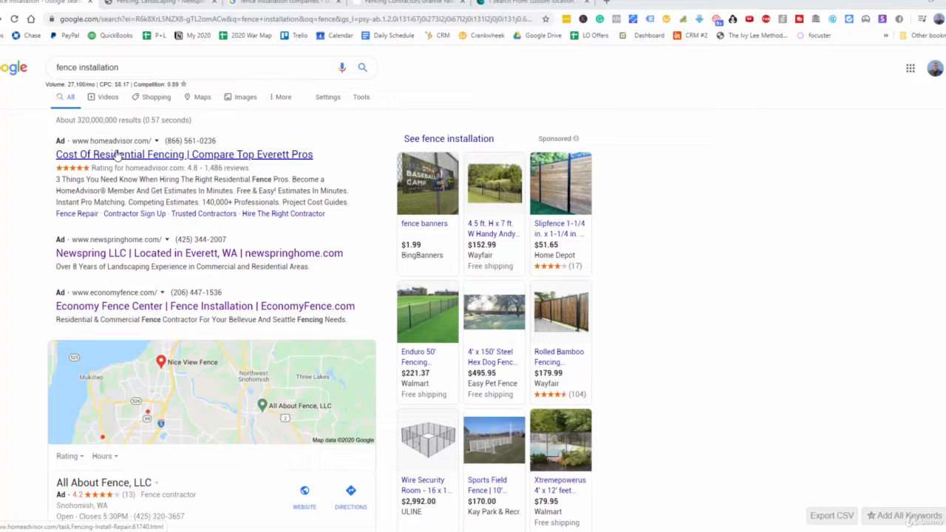
pyautogui.moveTo(177, 155)
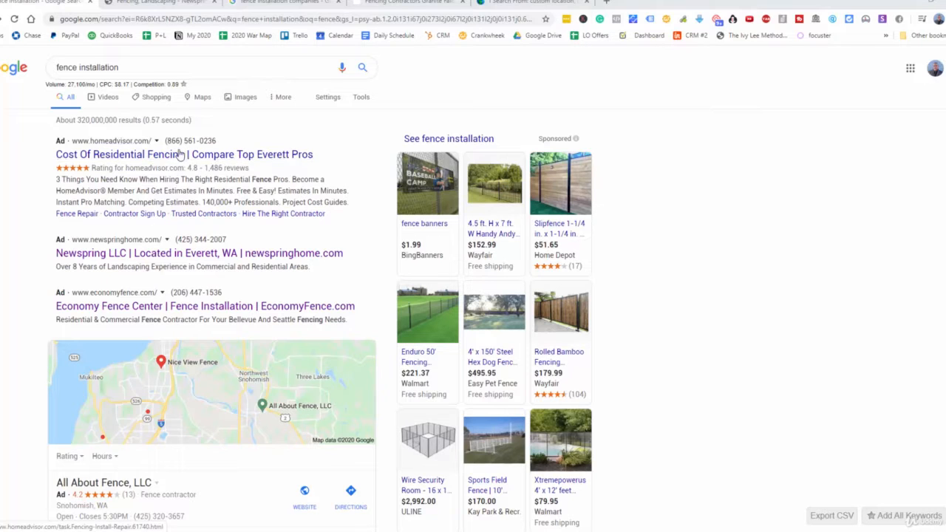
pyautogui.moveTo(139, 254)
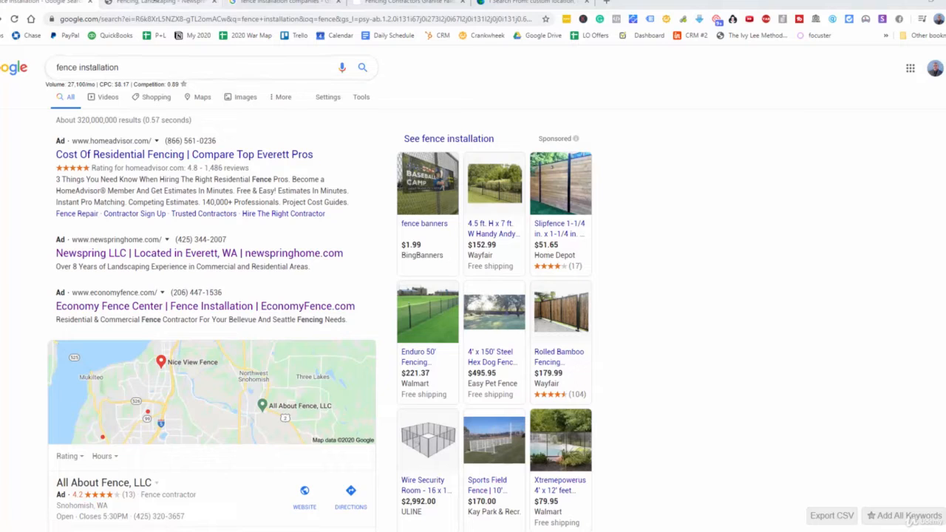
# - Open the Newspring LLC ad's landing page from the fence installation results
pyautogui.click(197, 252)
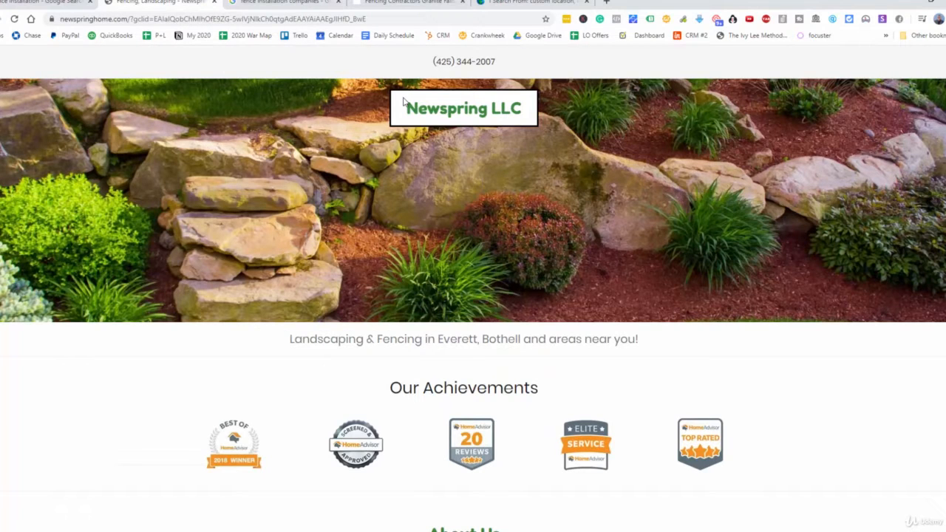
pyautogui.moveTo(404, 110)
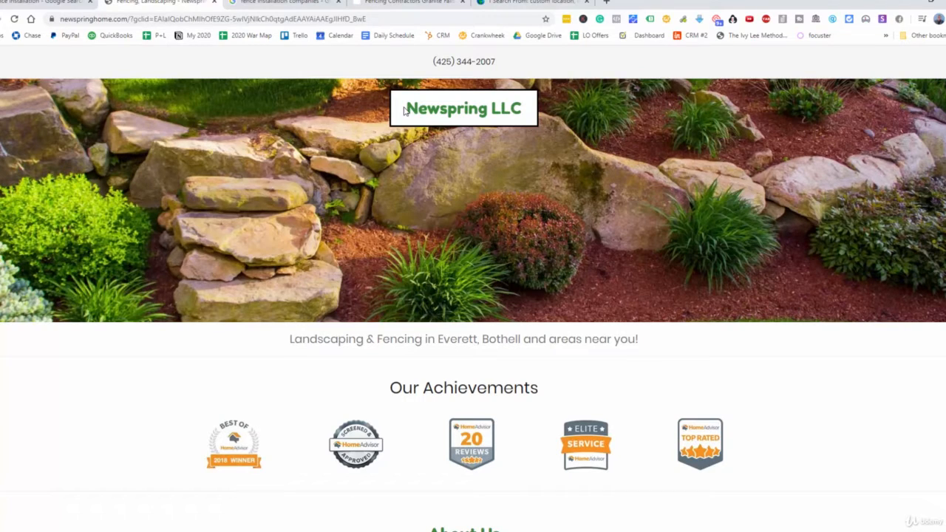
pyautogui.moveTo(405, 128)
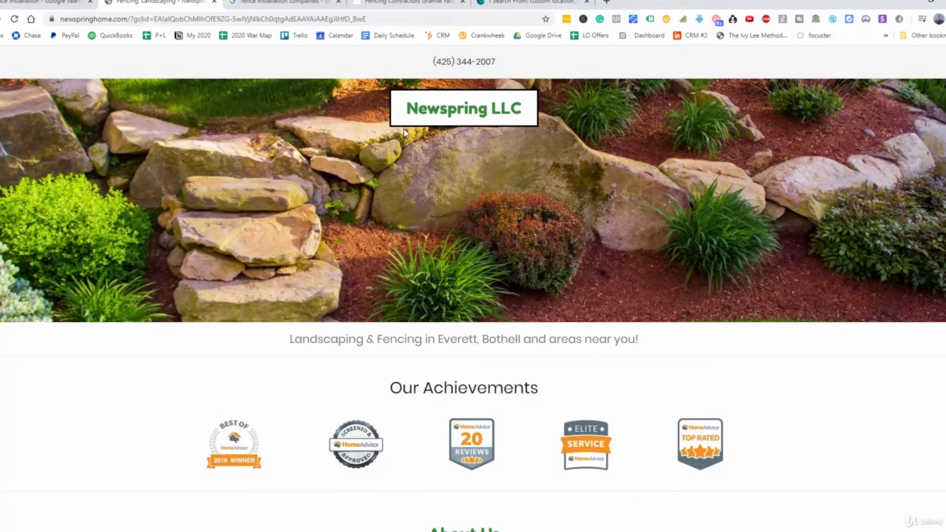
pyautogui.moveTo(386, 139)
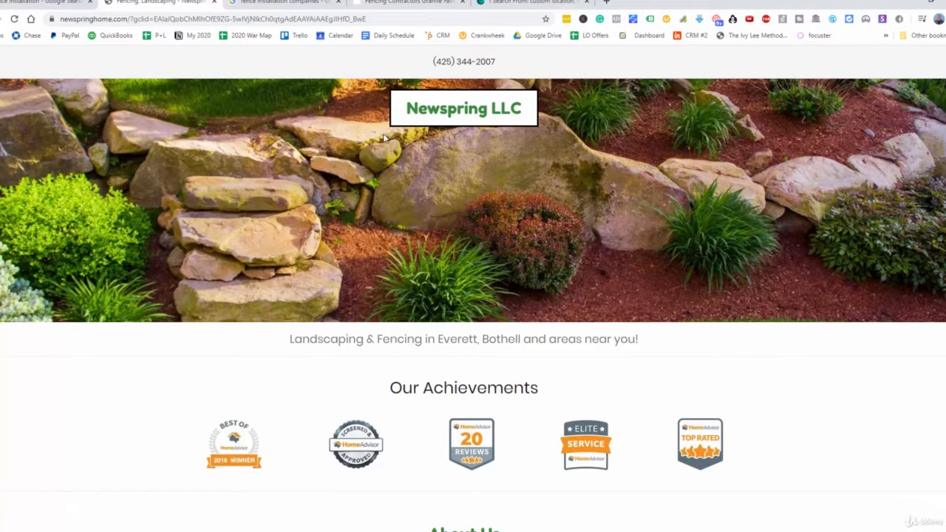
pyautogui.moveTo(410, 124)
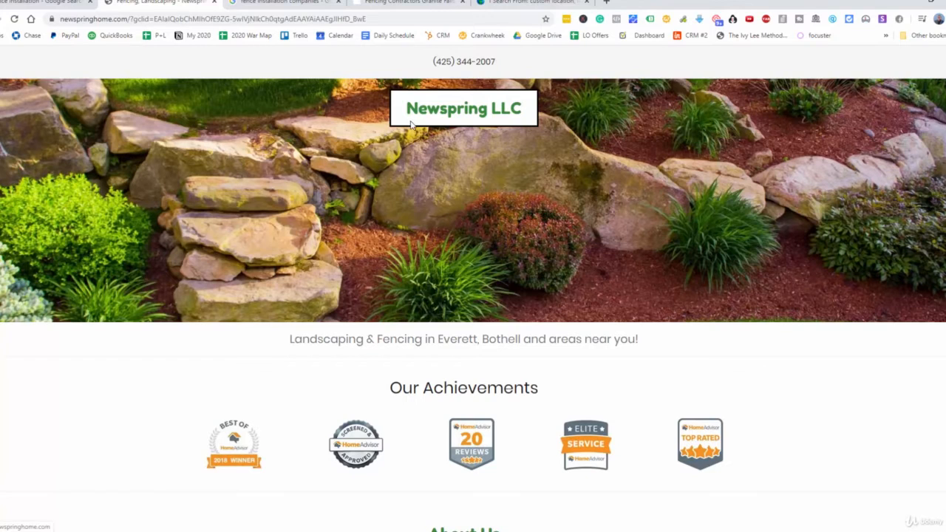
pyautogui.moveTo(408, 128)
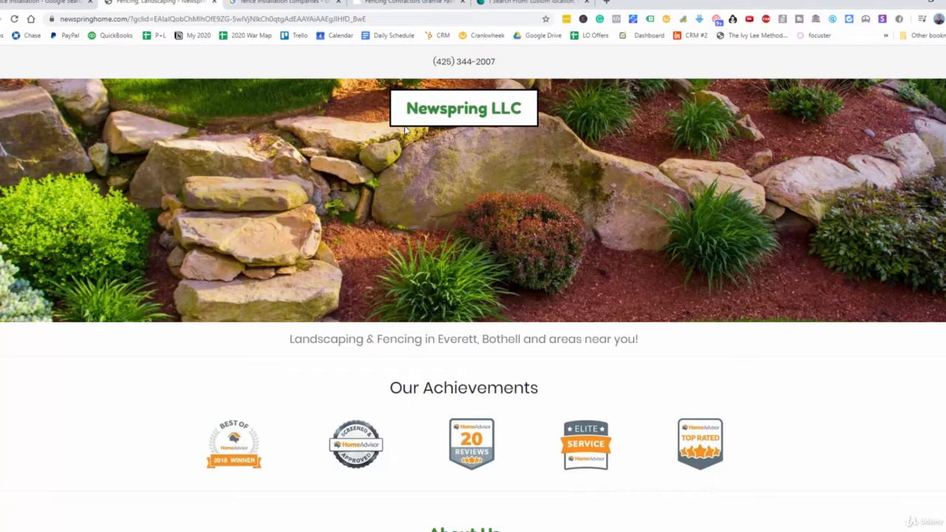
pyautogui.moveTo(191, 94)
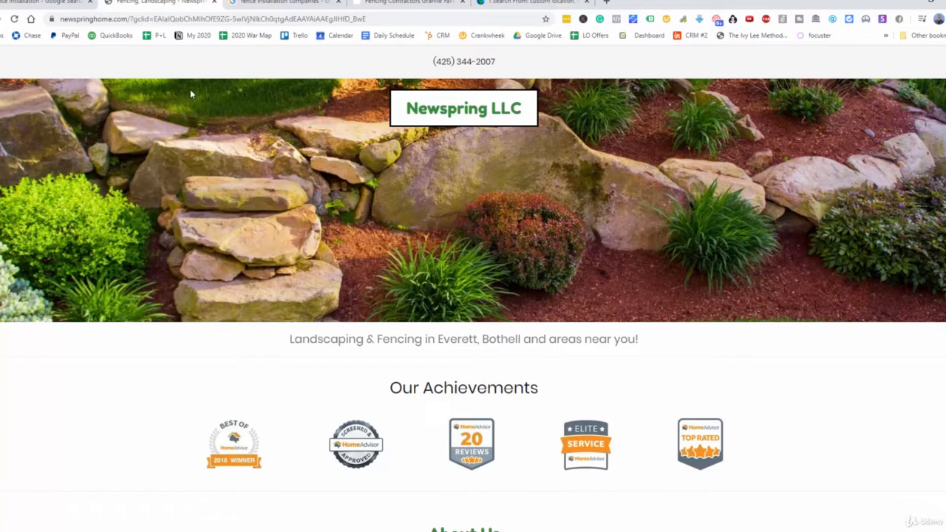
pyautogui.moveTo(464, 62)
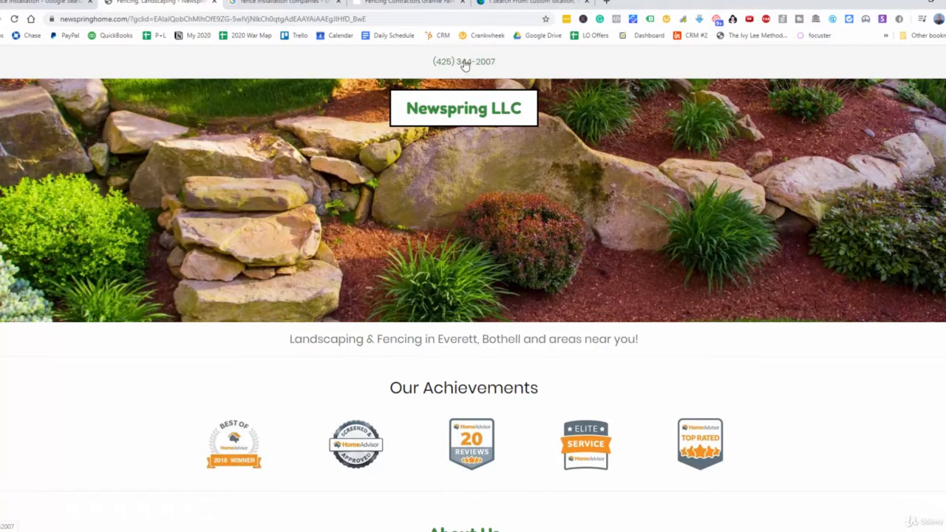
pyautogui.moveTo(484, 74)
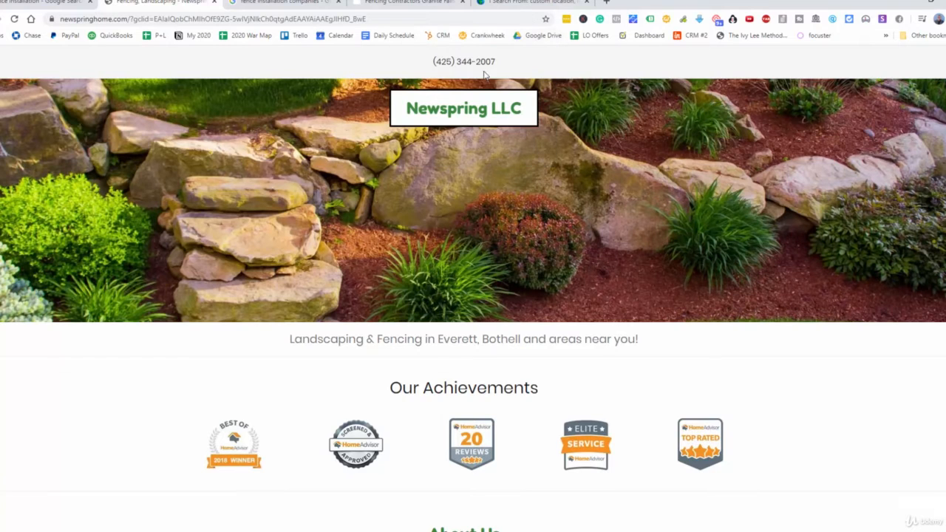
pyautogui.moveTo(600, 86)
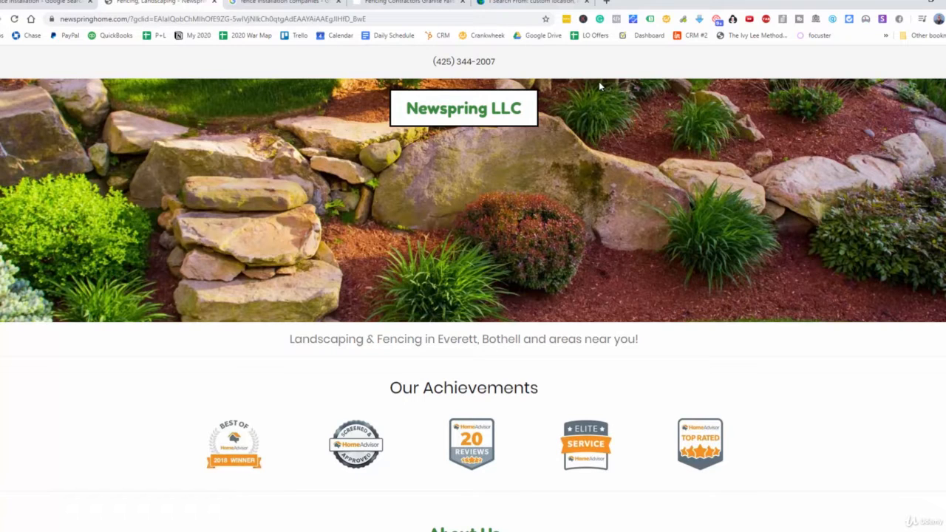
pyautogui.moveTo(639, 120)
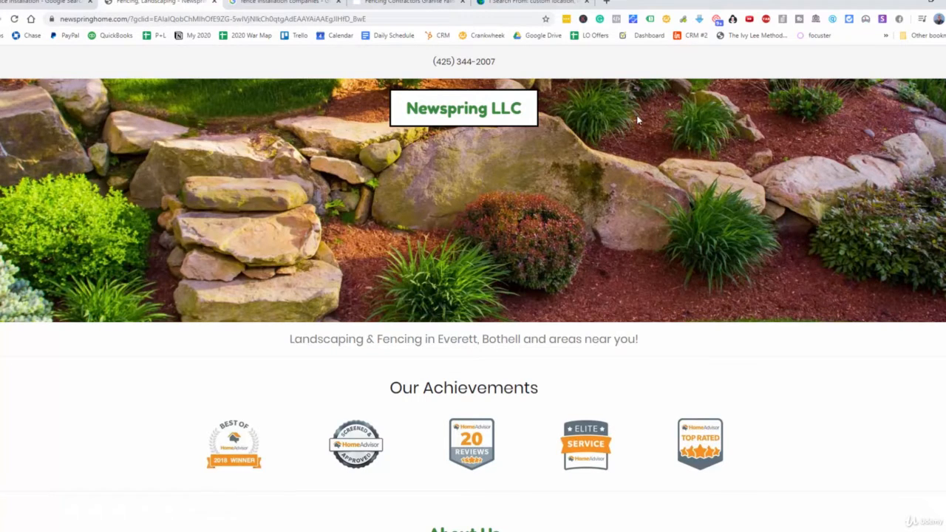
# - Scroll the Newspring LLC page through its About, Contact form and hours, then return to the results
pyautogui.scroll(-3)
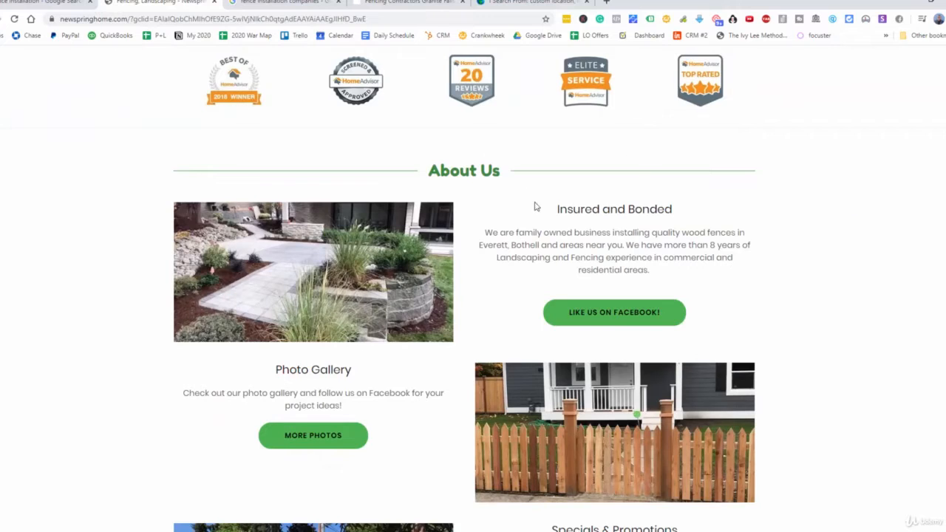
pyautogui.scroll(-3)
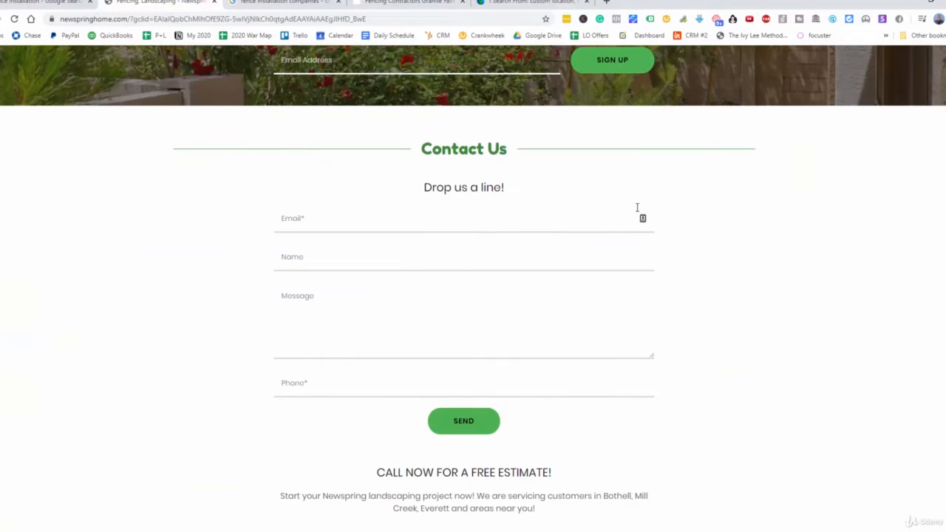
pyautogui.moveTo(497, 260)
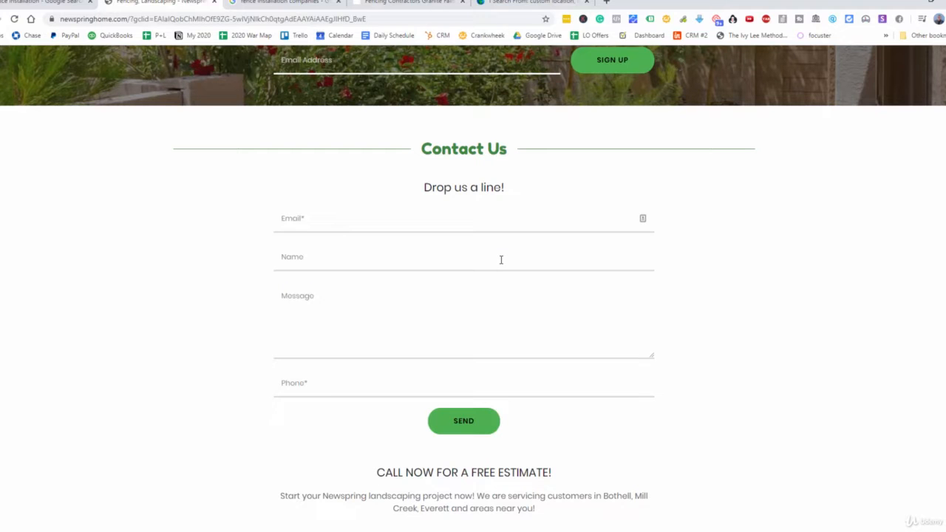
pyautogui.scroll(3)
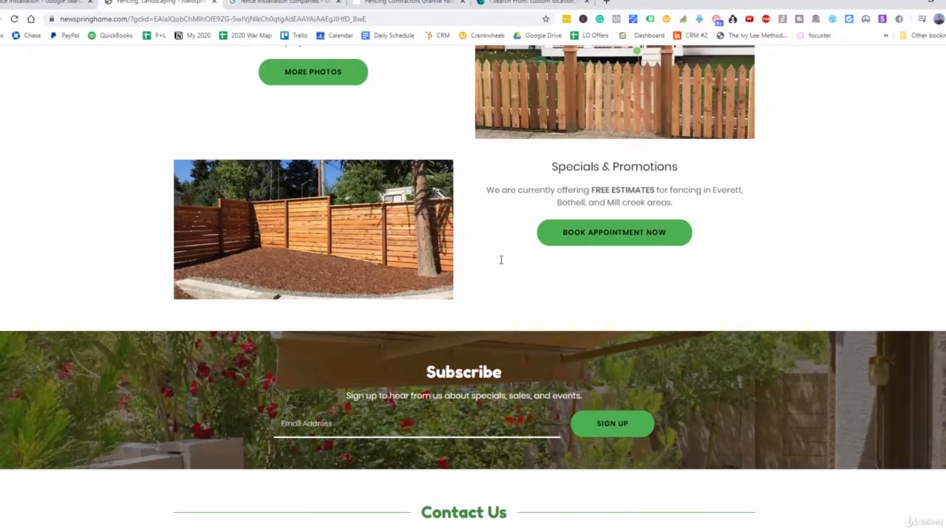
pyautogui.scroll(3)
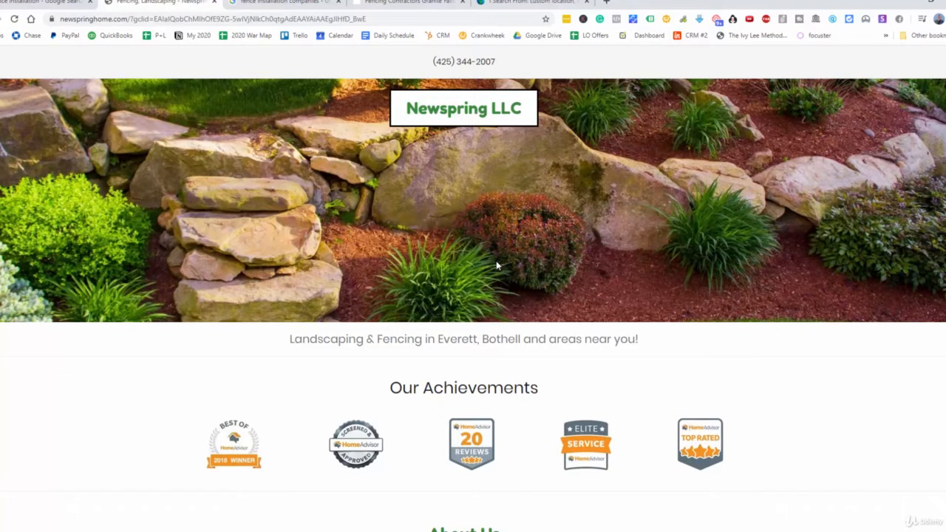
pyautogui.scroll(-3)
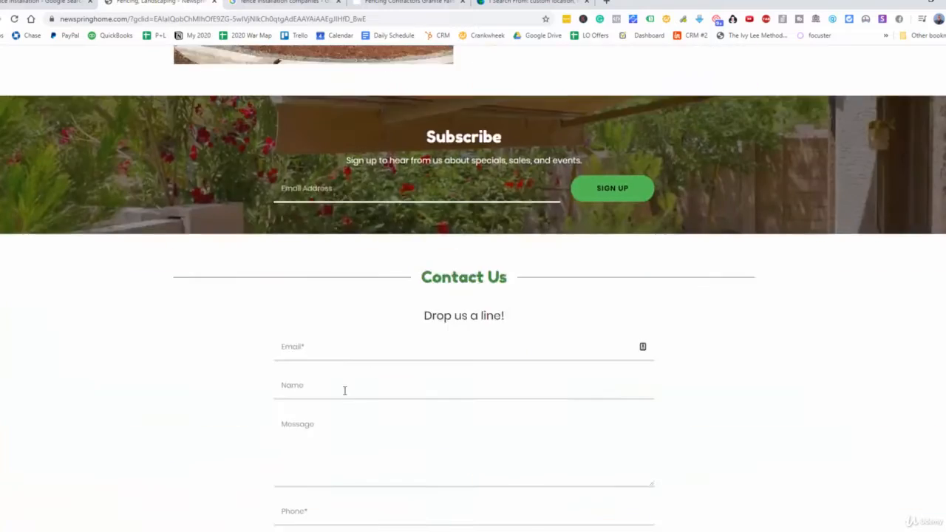
pyautogui.scroll(3)
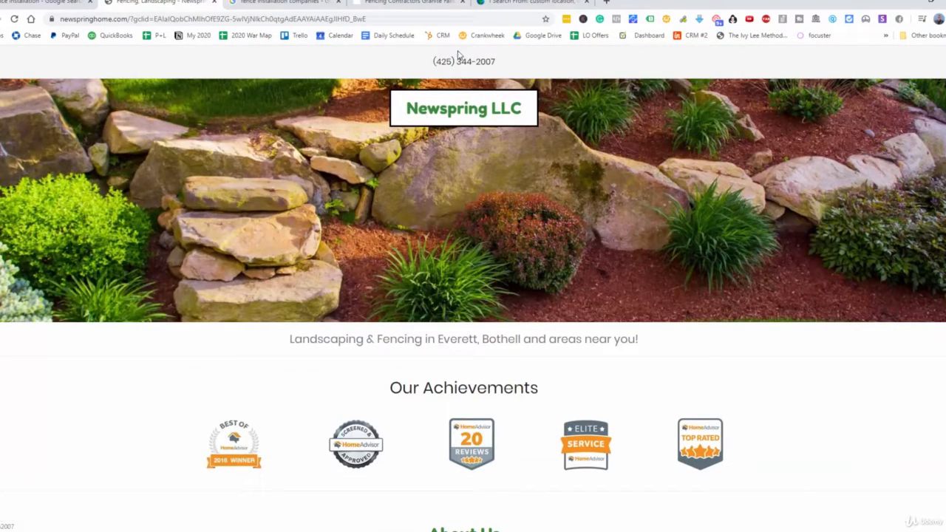
pyautogui.moveTo(485, 68)
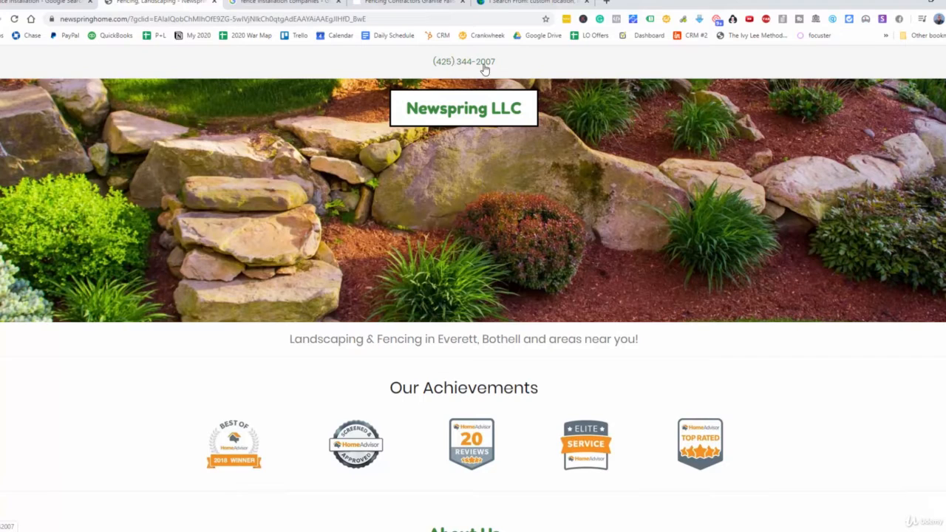
pyautogui.moveTo(464, 65)
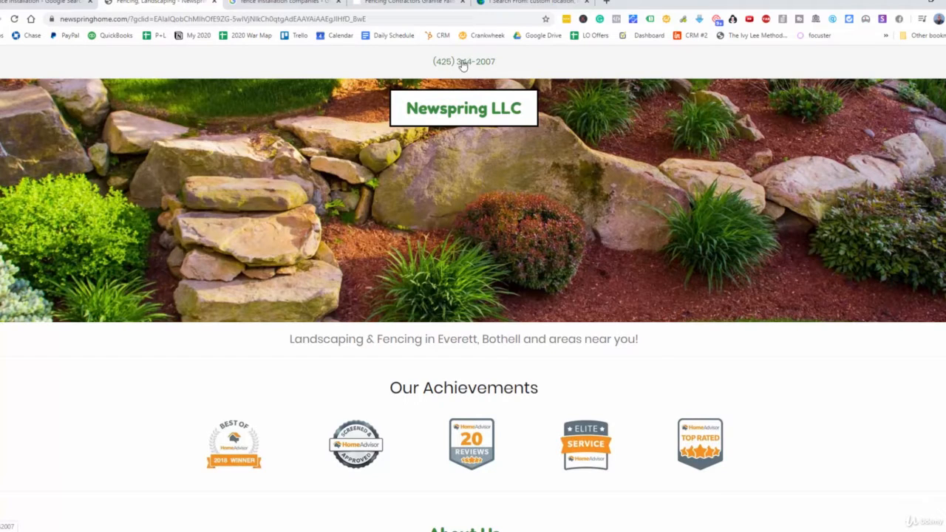
pyautogui.moveTo(446, 74)
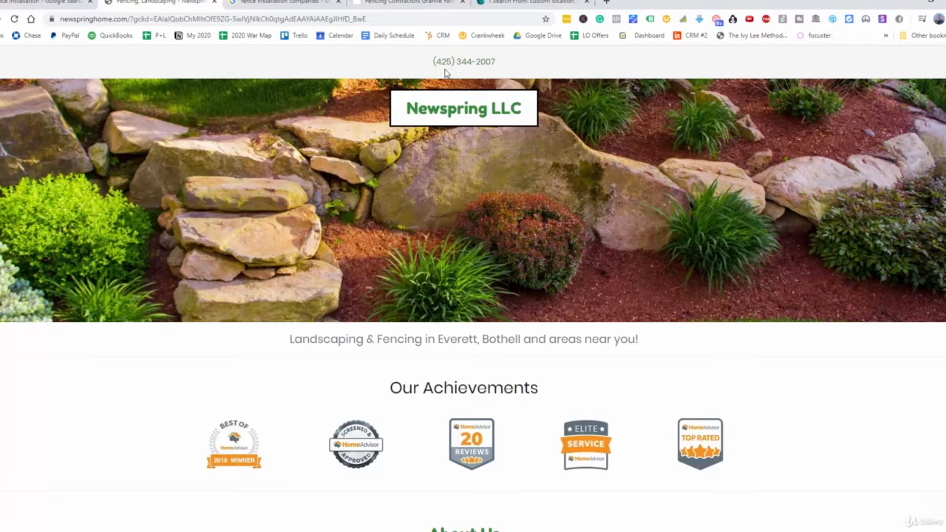
pyautogui.moveTo(473, 47)
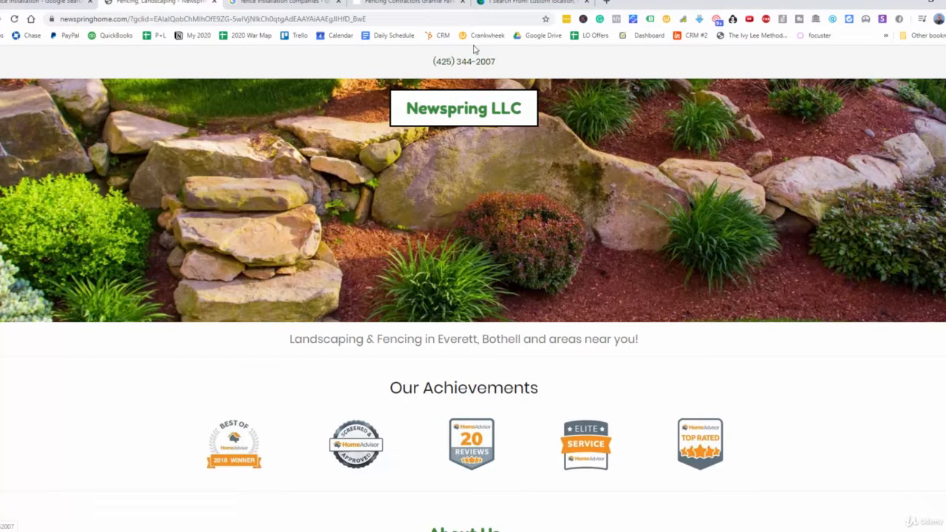
pyautogui.moveTo(508, 62)
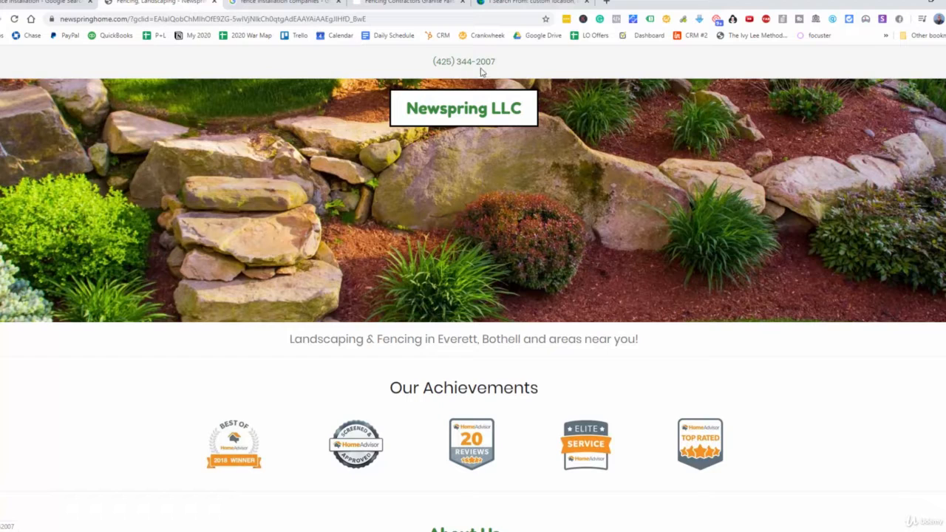
pyautogui.moveTo(411, 237)
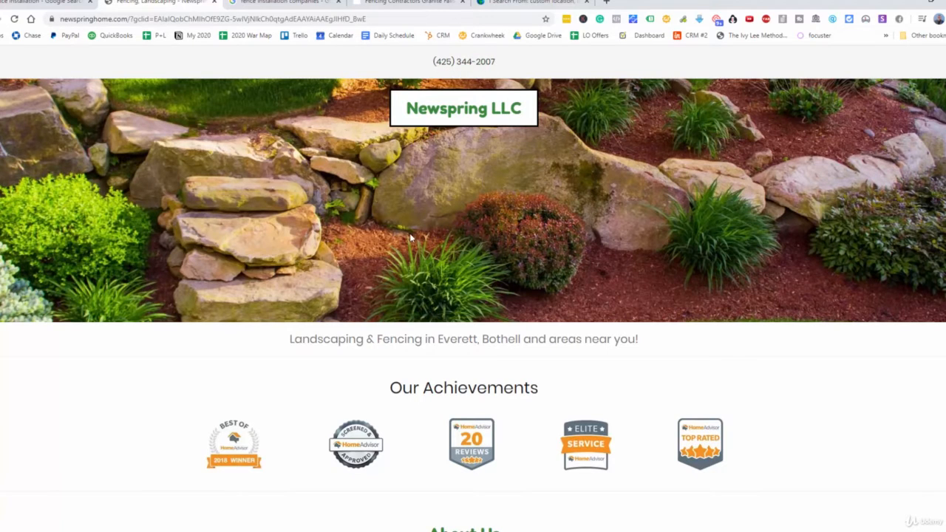
pyautogui.moveTo(479, 177)
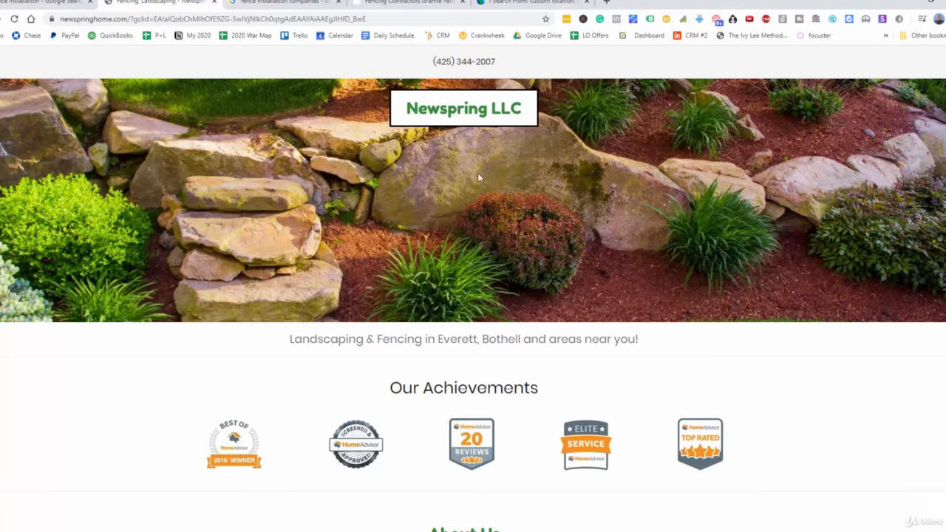
pyautogui.scroll(-3)
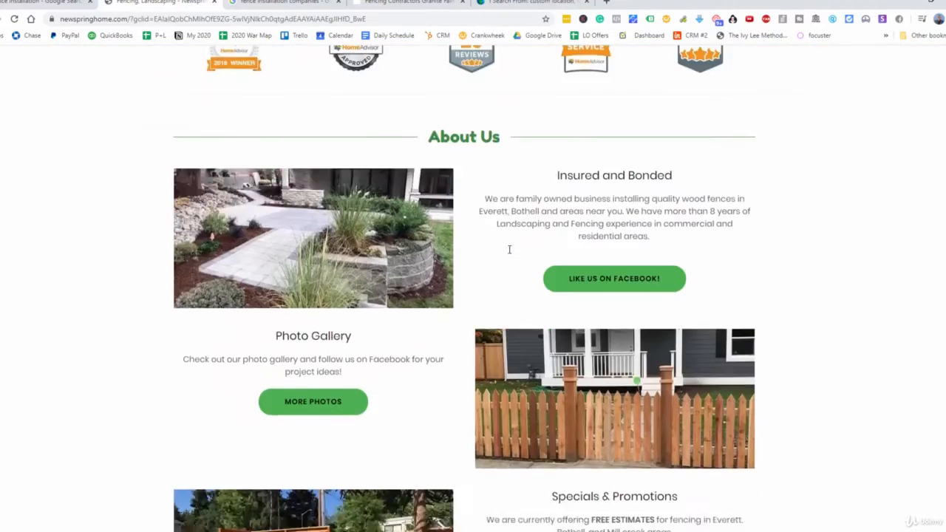
pyautogui.scroll(-3)
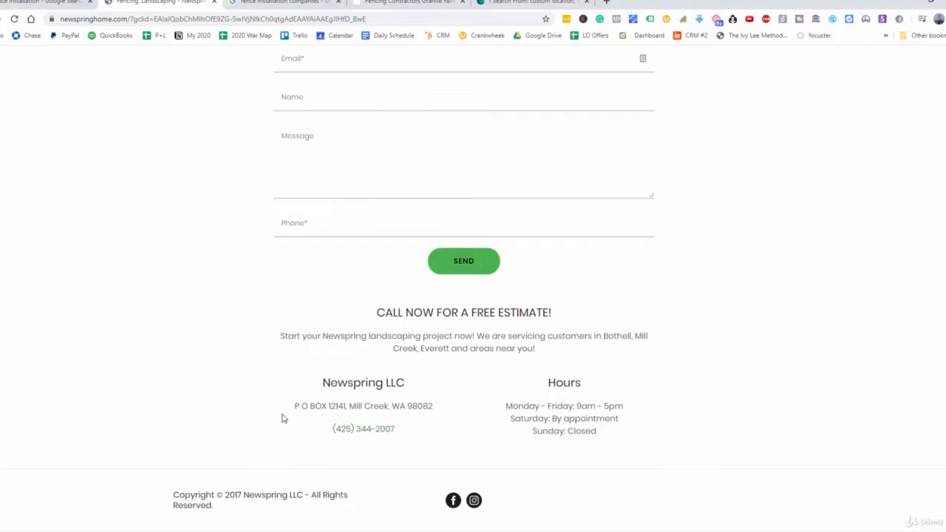
pyautogui.scroll(3)
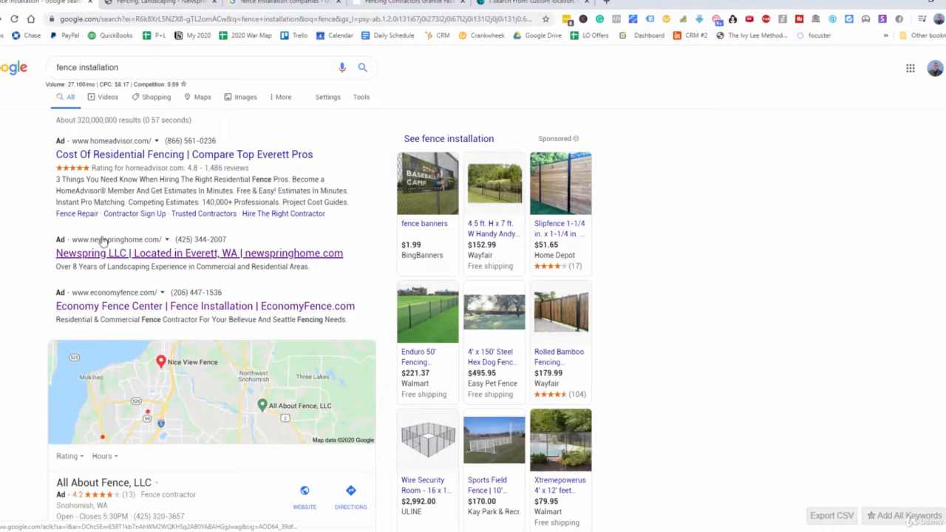
pyautogui.click(198, 252)
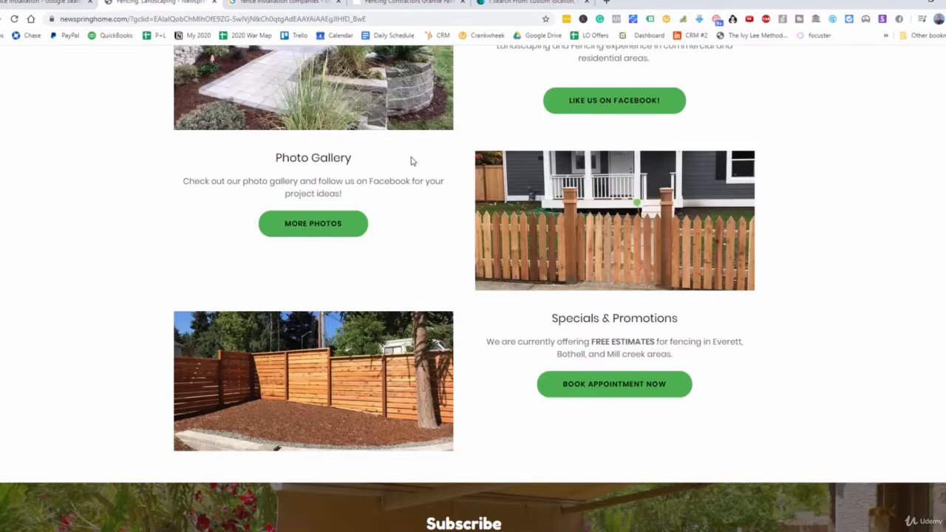
pyautogui.scroll(3)
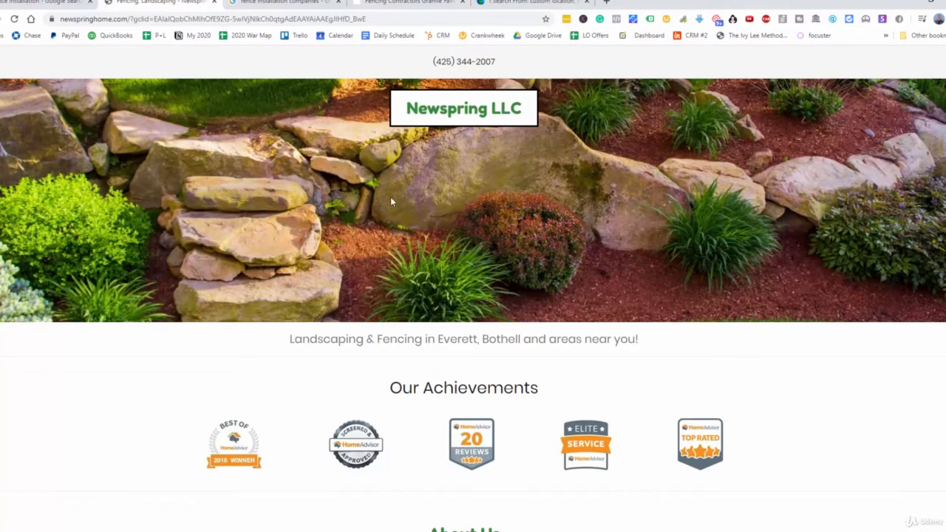
pyautogui.moveTo(346, 139)
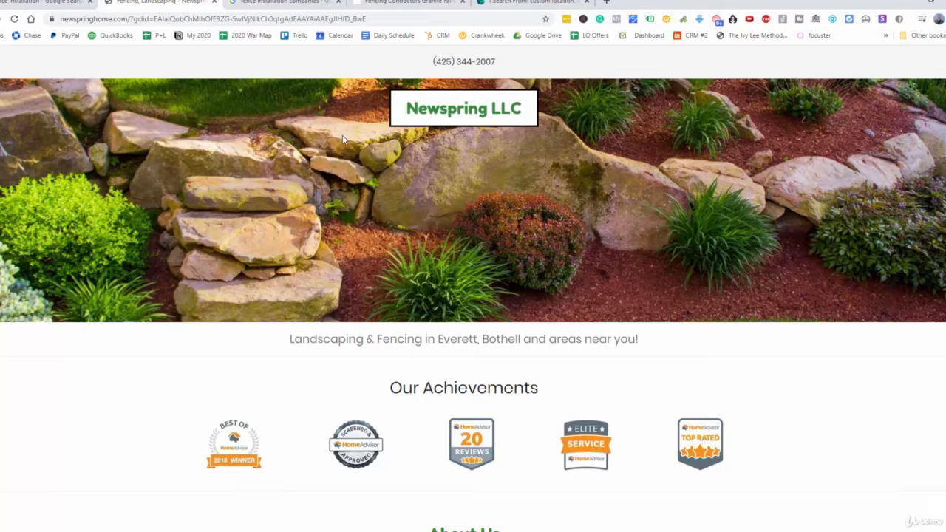
pyautogui.moveTo(500, 150)
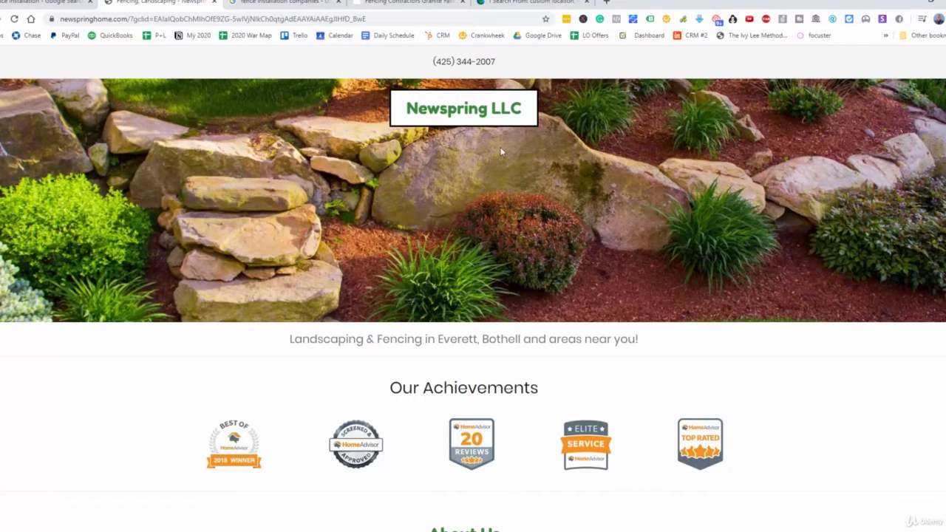
pyautogui.moveTo(465, 206)
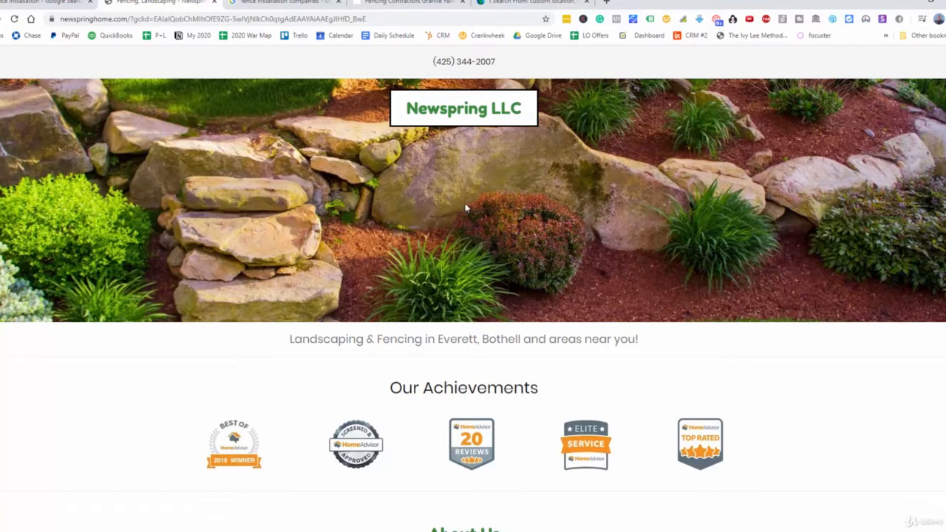
pyautogui.moveTo(412, 239)
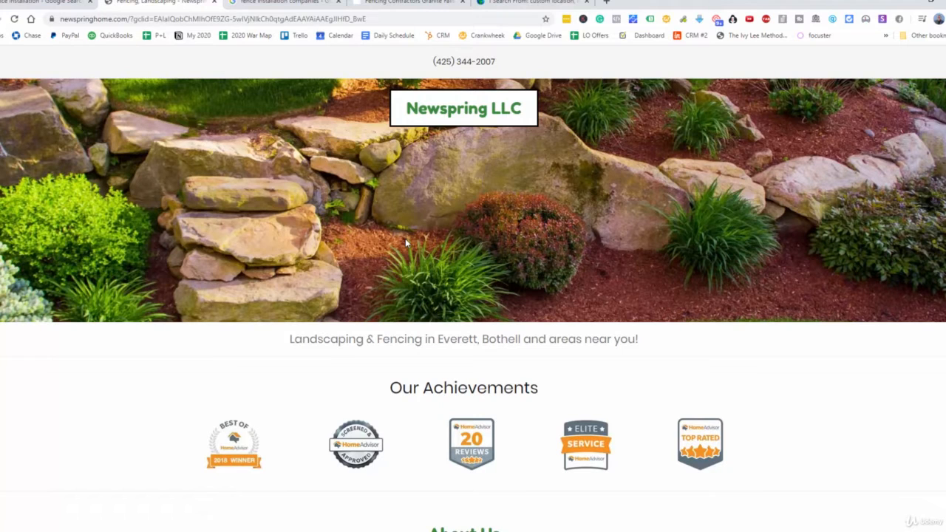
pyautogui.moveTo(556, 151)
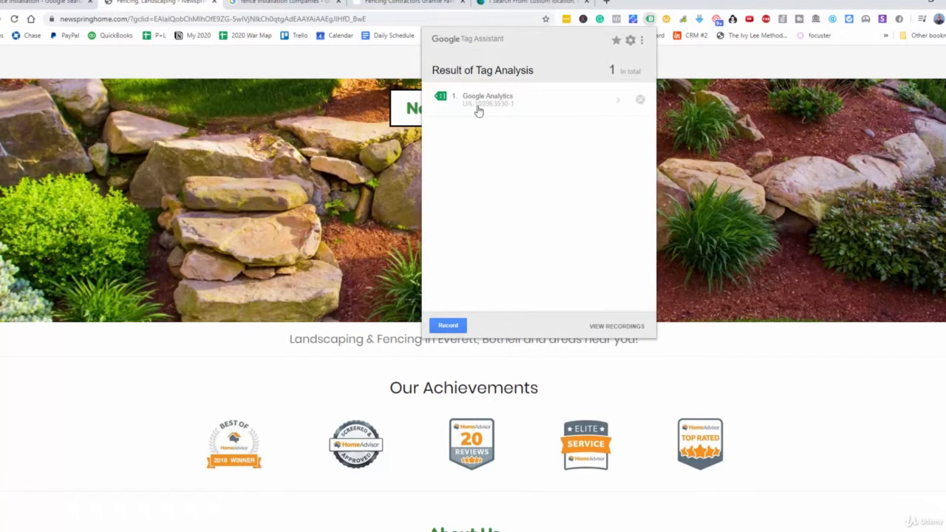
pyautogui.moveTo(467, 105)
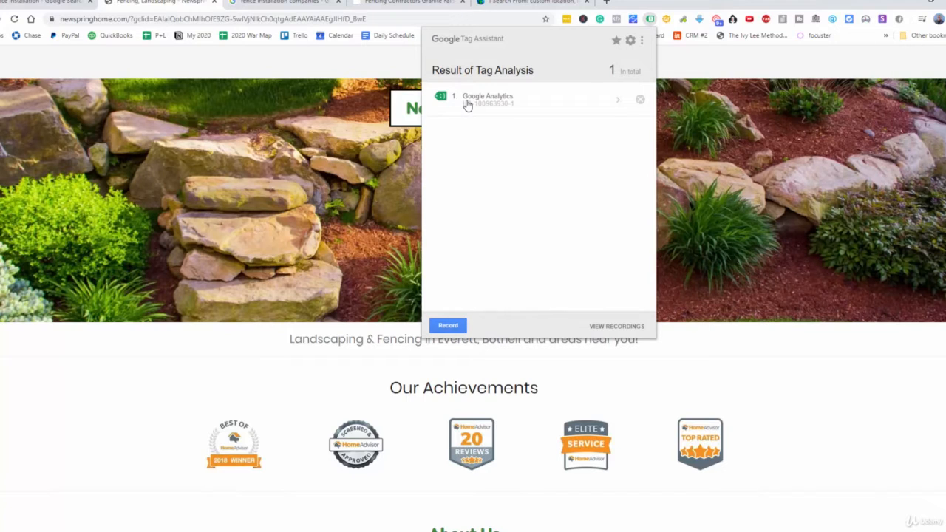
pyautogui.moveTo(497, 109)
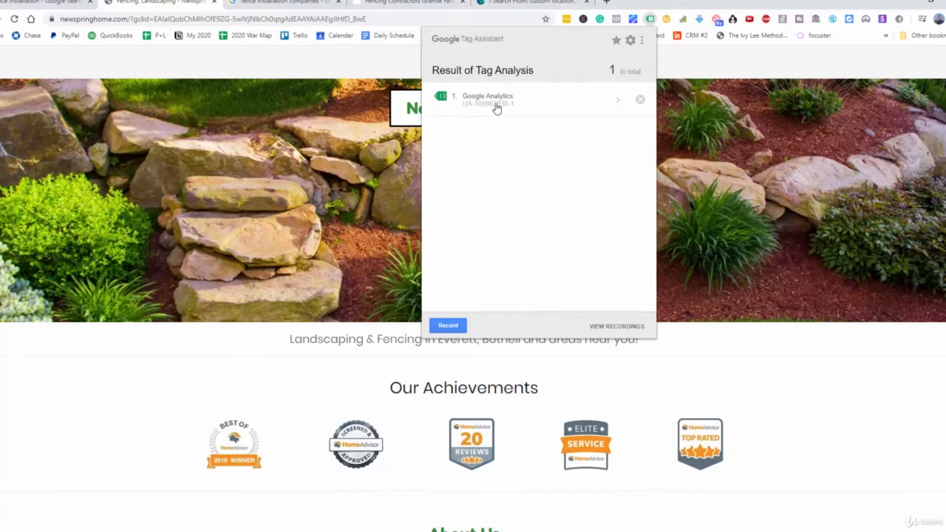
pyautogui.moveTo(481, 152)
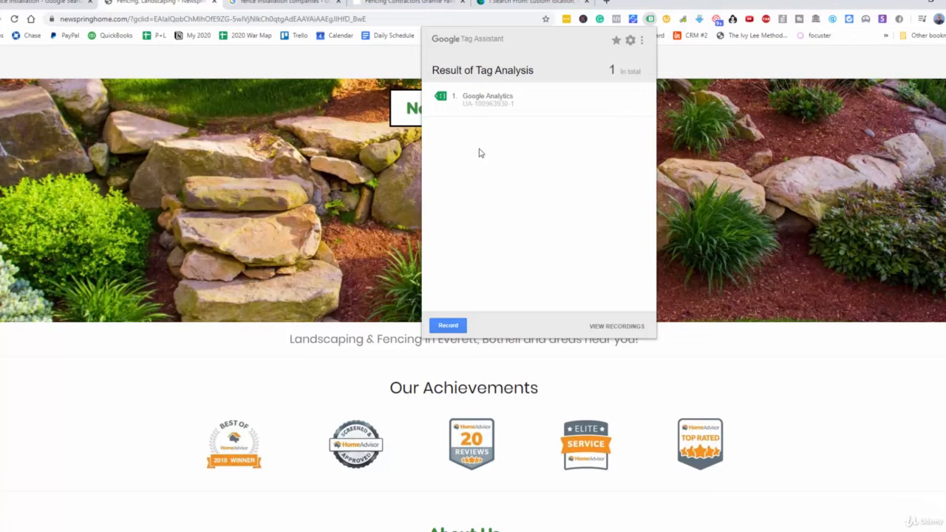
pyautogui.moveTo(476, 142)
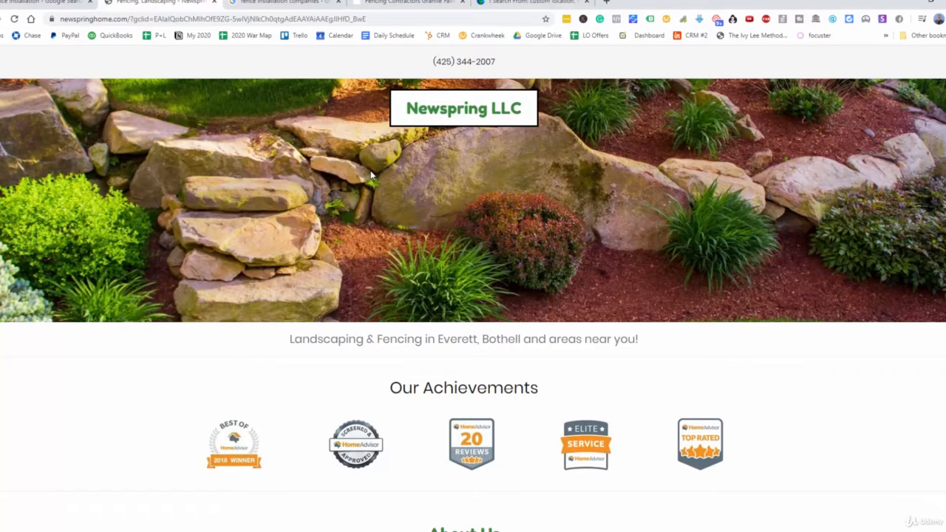
# - Switch back to the fence installation companies Google results tab
pyautogui.click(283, 3)
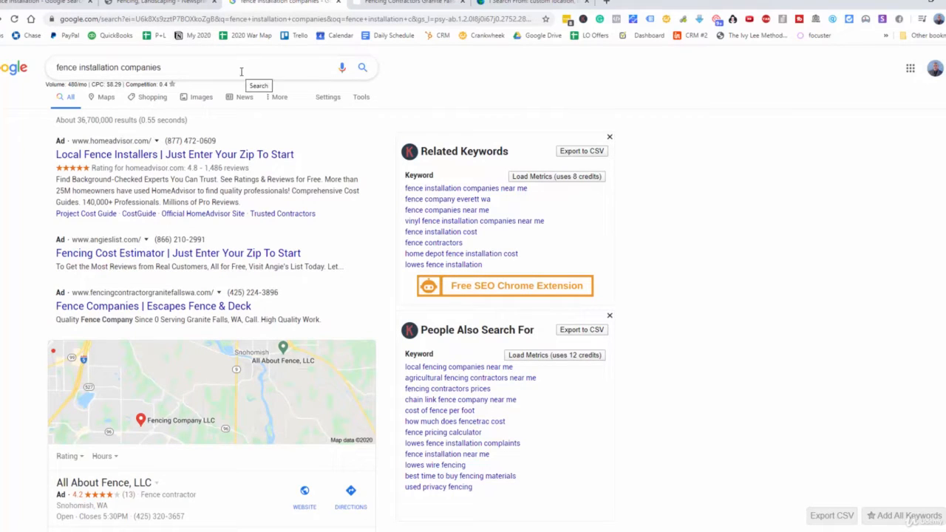
pyautogui.moveTo(185, 313)
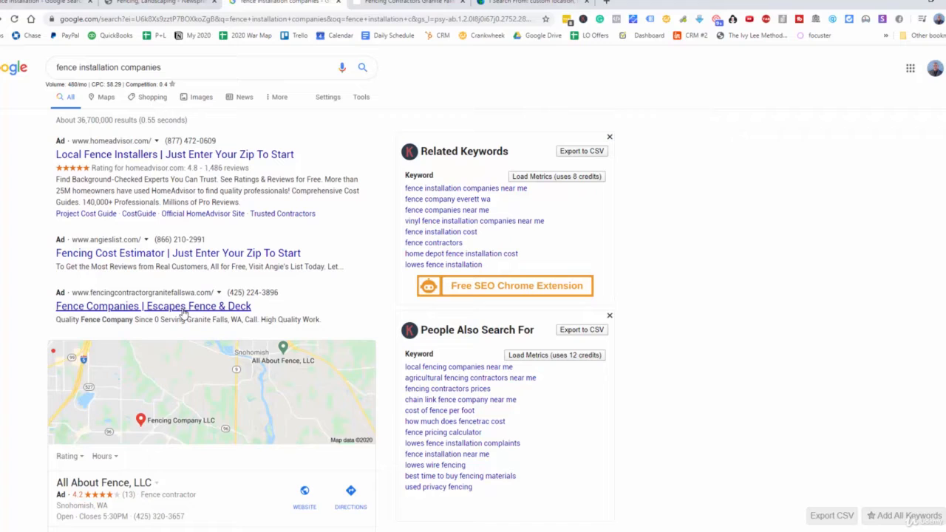
pyautogui.moveTo(295, 109)
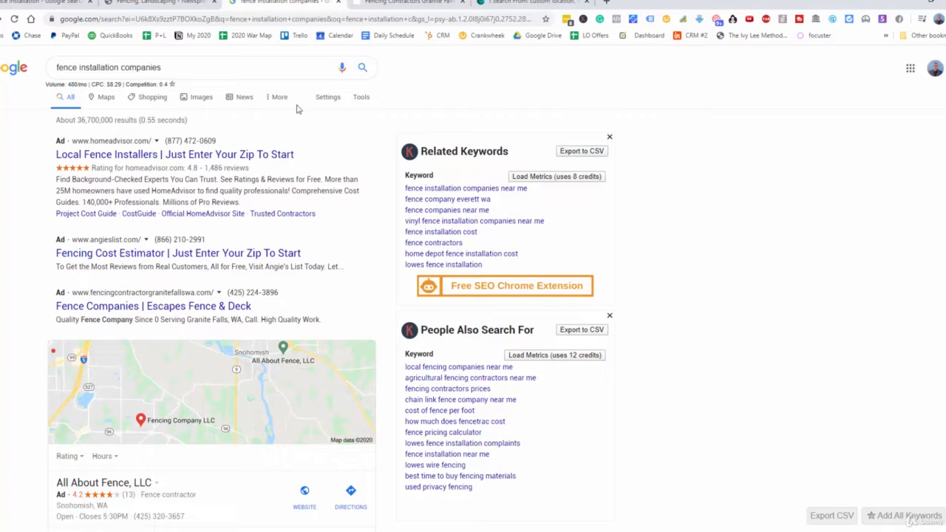
# - Open the Escapes Fence & Deck ad's landing page and scroll it for calls to action
pyautogui.click(154, 306)
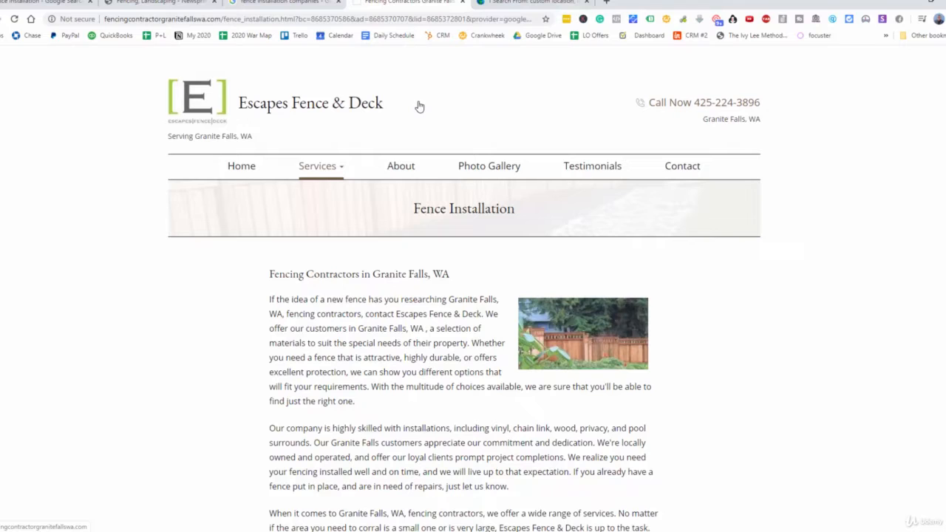
pyautogui.moveTo(482, 100)
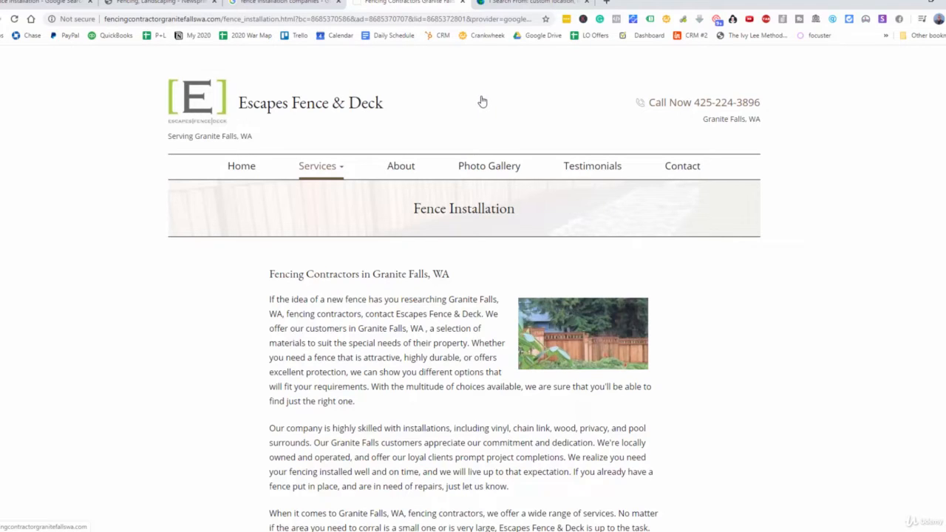
pyautogui.moveTo(473, 178)
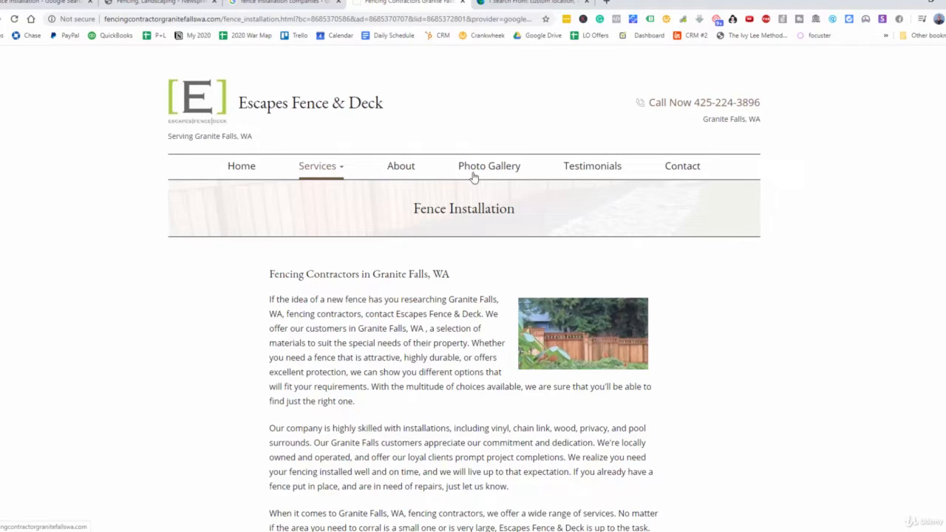
pyautogui.moveTo(380, 266)
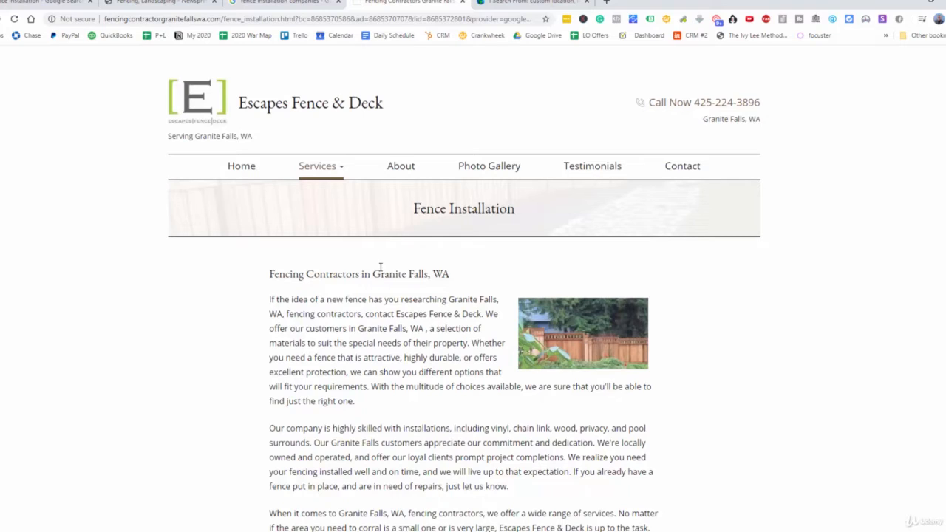
pyautogui.moveTo(487, 275)
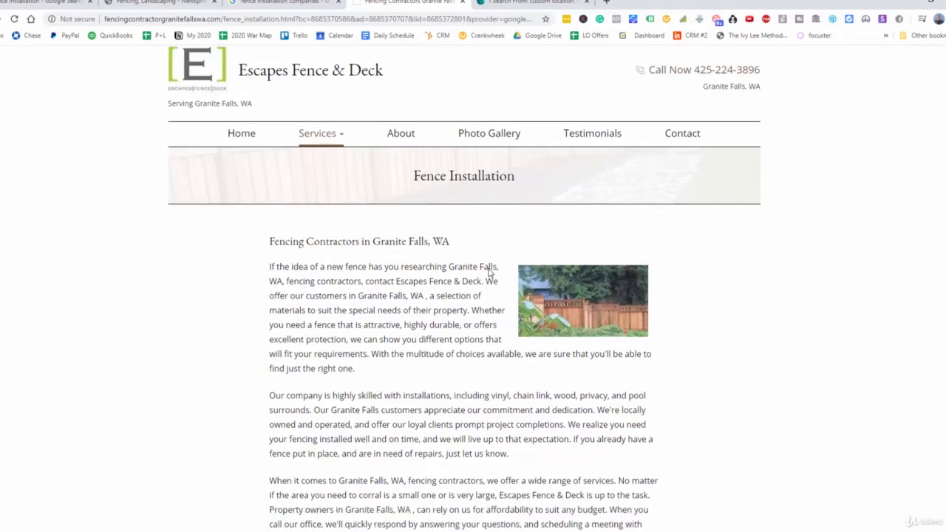
pyautogui.scroll(-3)
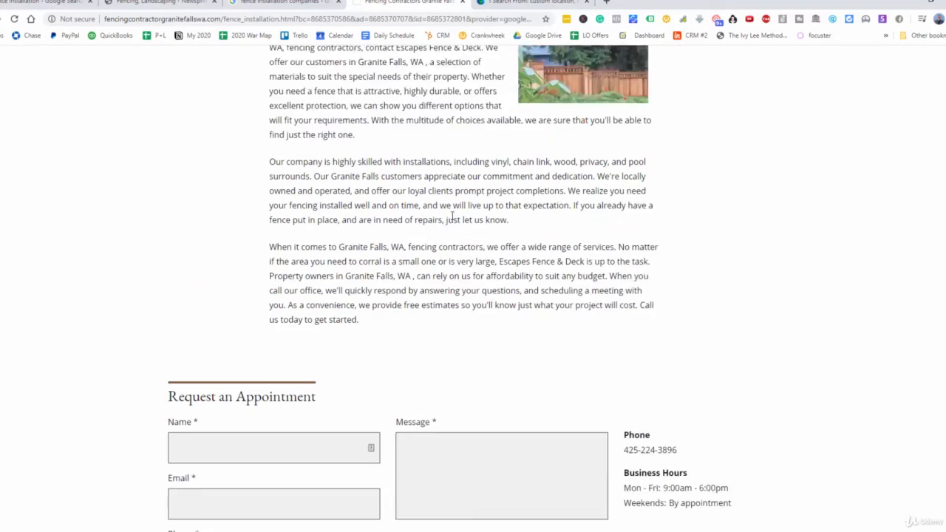
pyautogui.scroll(-3)
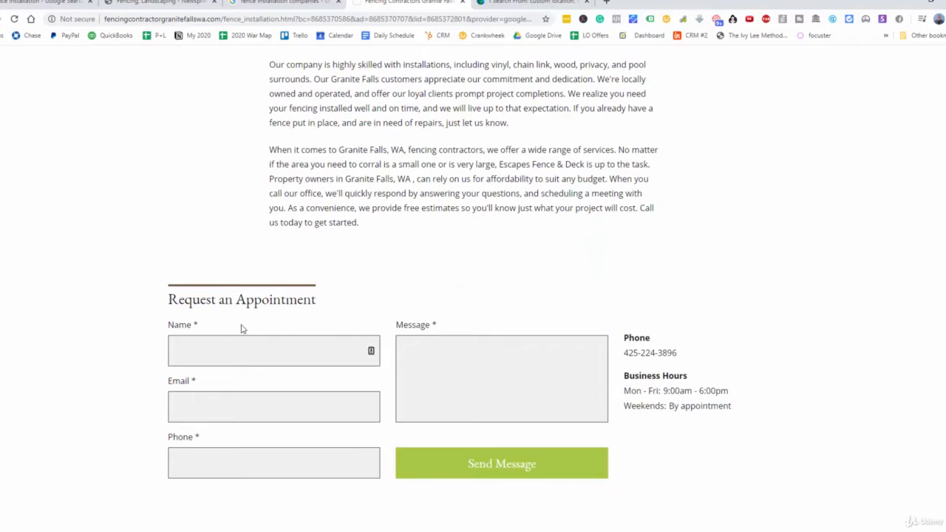
pyautogui.moveTo(322, 372)
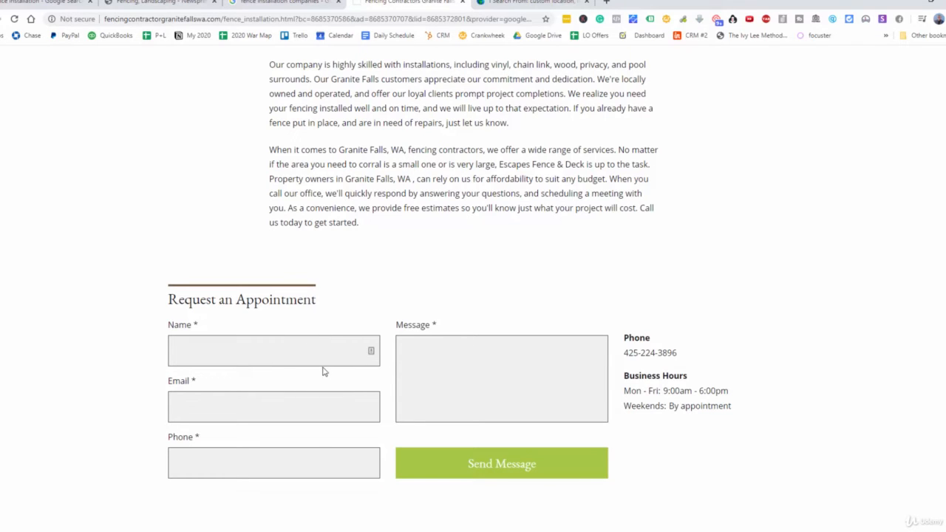
pyautogui.scroll(3)
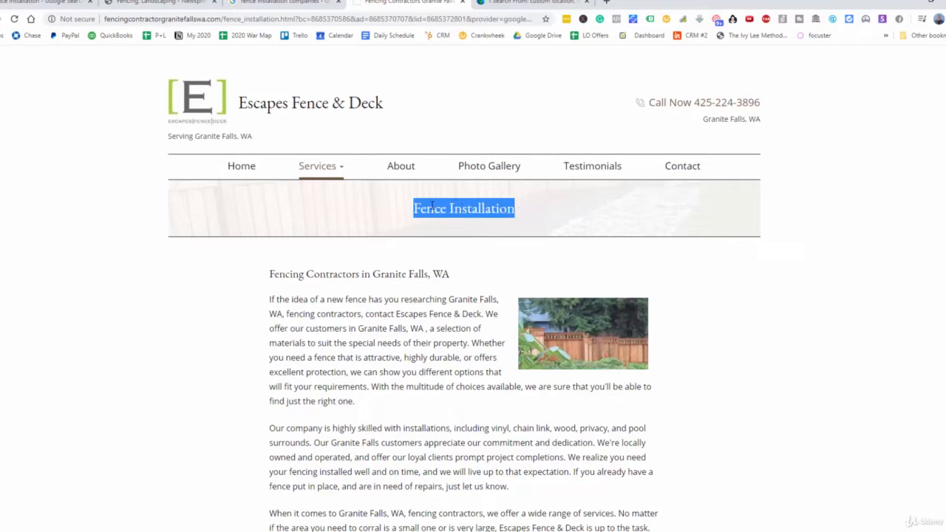
# - Highlight the Fence Installation heading, then move between the open Chrome tabs
pyautogui.click(464, 206)
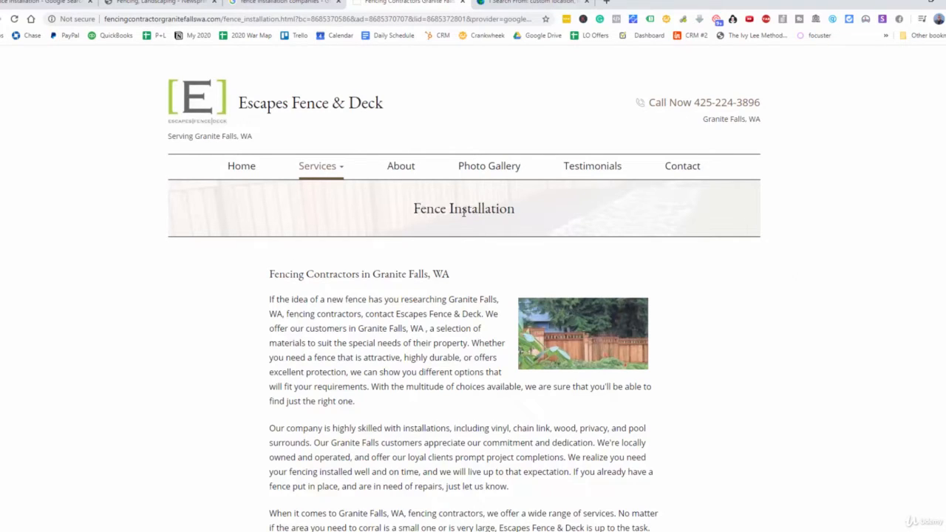
pyautogui.doubleClick(464, 209)
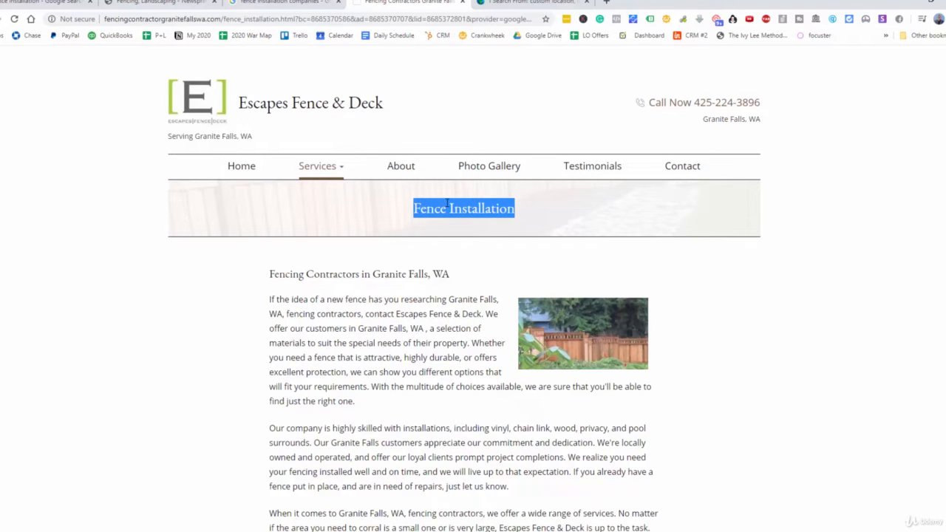
pyautogui.click(465, 291)
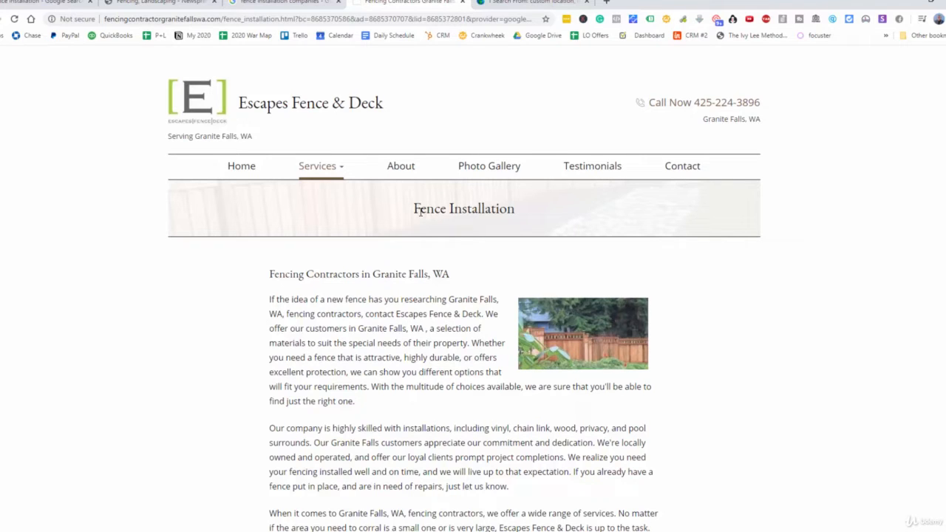
pyautogui.click(283, 3)
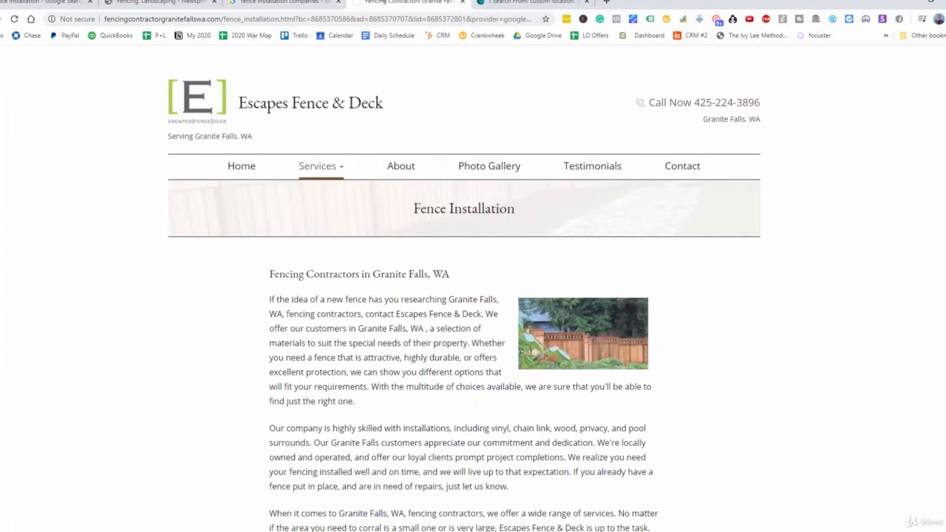
pyautogui.moveTo(431, 248)
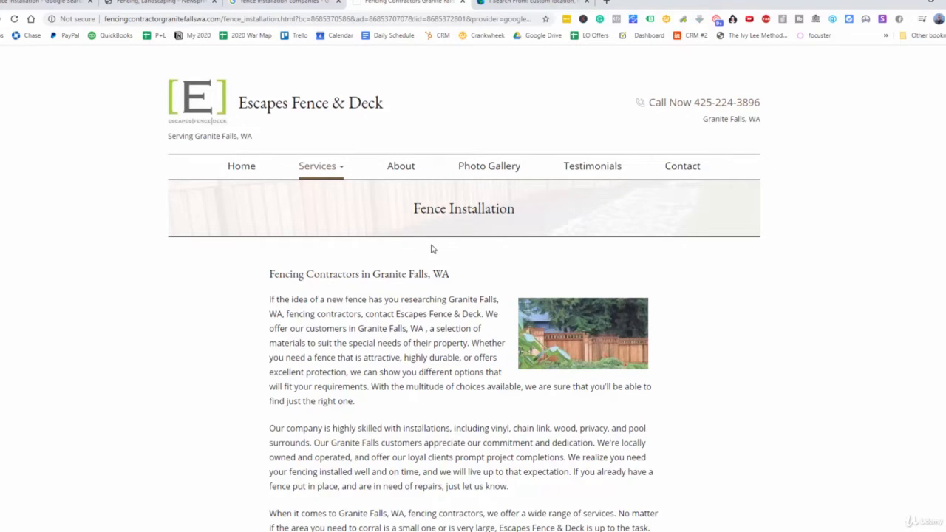
pyautogui.moveTo(524, 340)
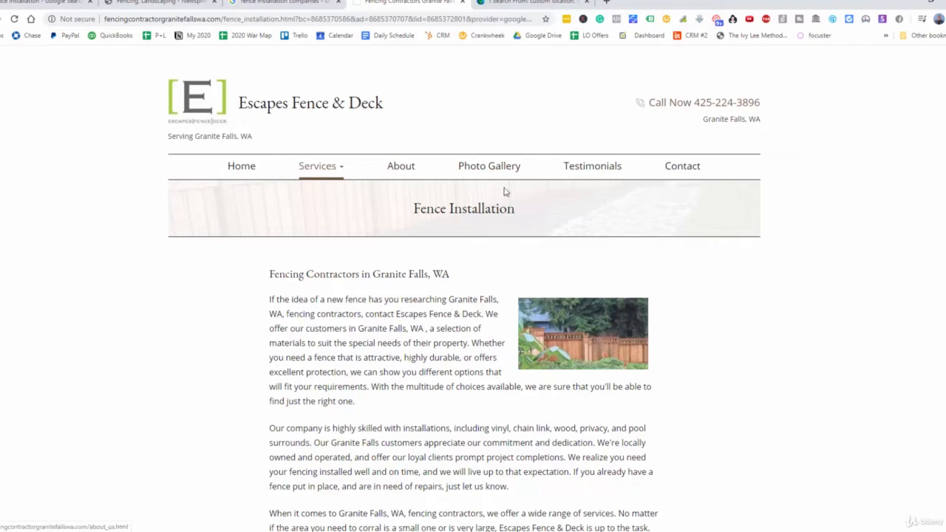
pyautogui.moveTo(503, 251)
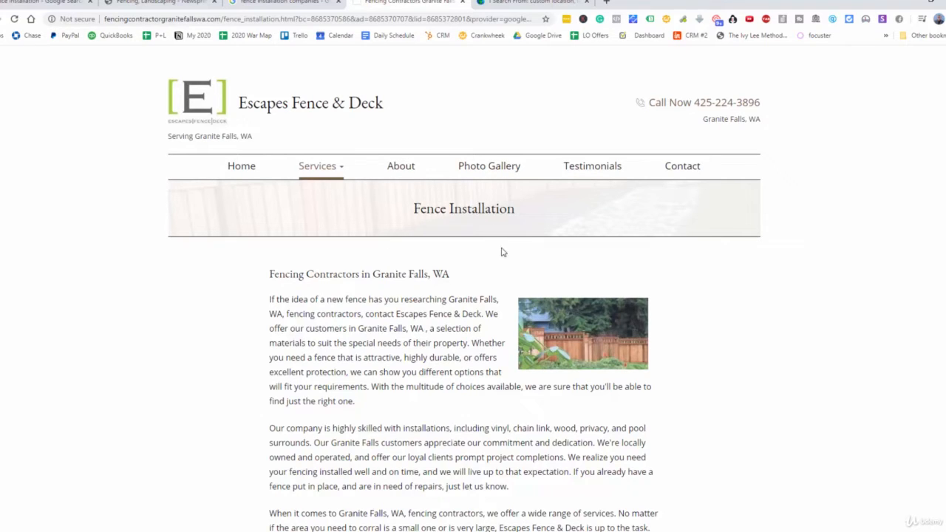
pyautogui.click(528, 19)
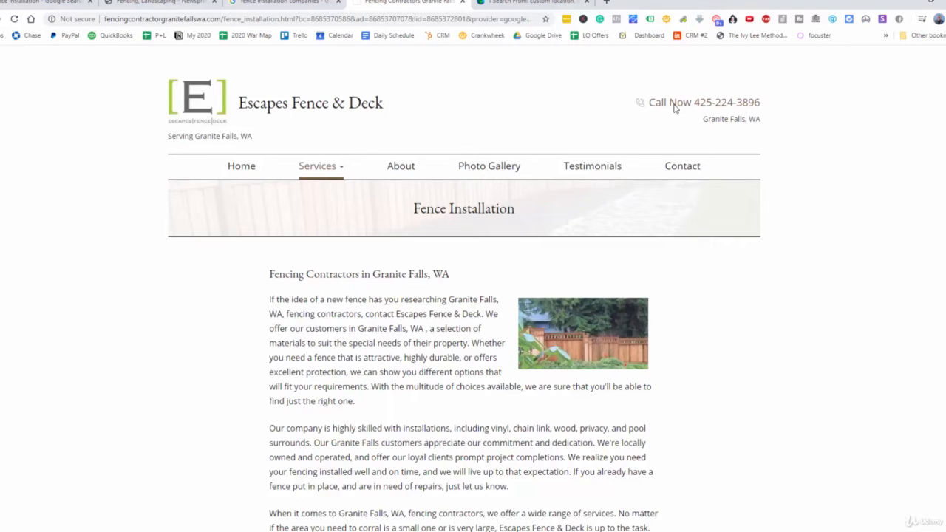
pyautogui.moveTo(627, 112)
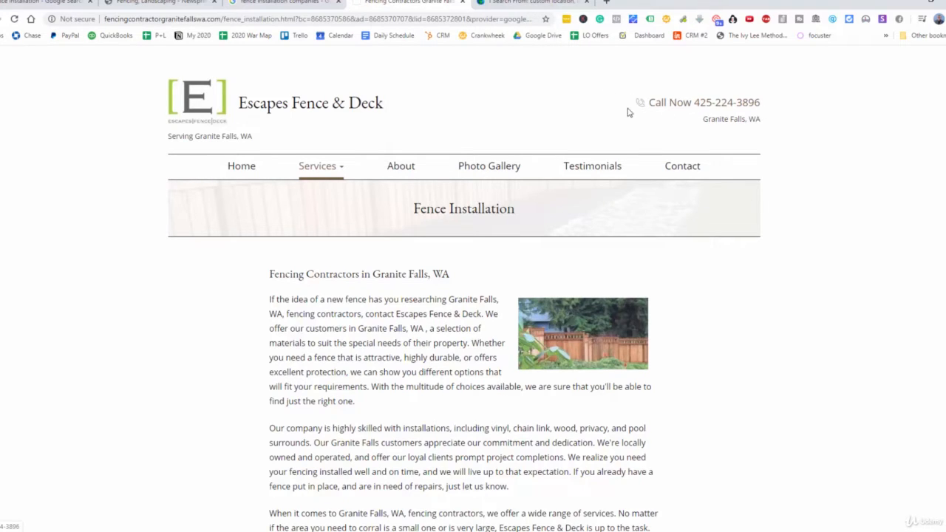
pyautogui.moveTo(688, 138)
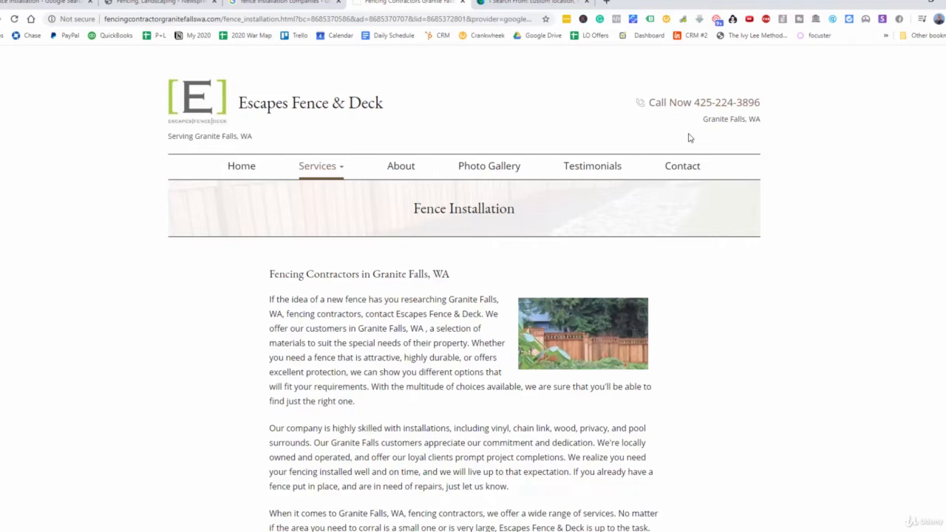
pyautogui.moveTo(446, 239)
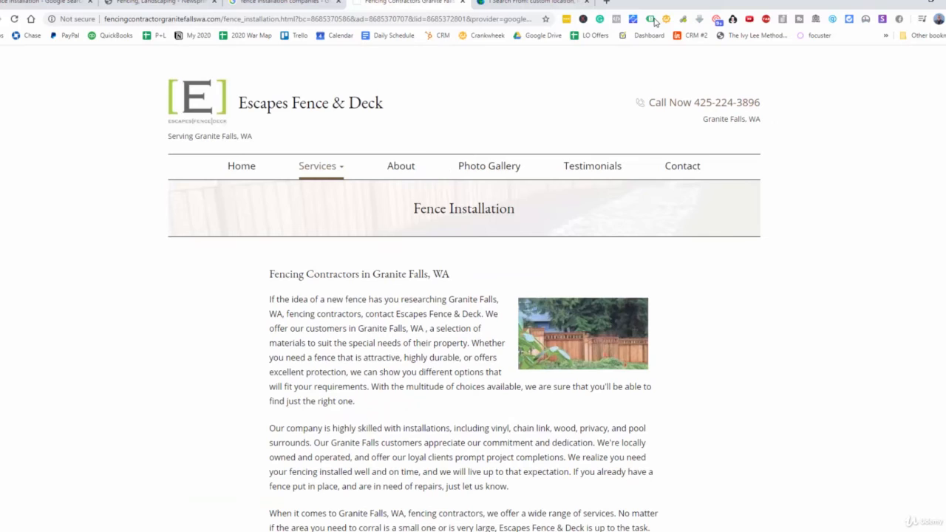
pyautogui.click(650, 20)
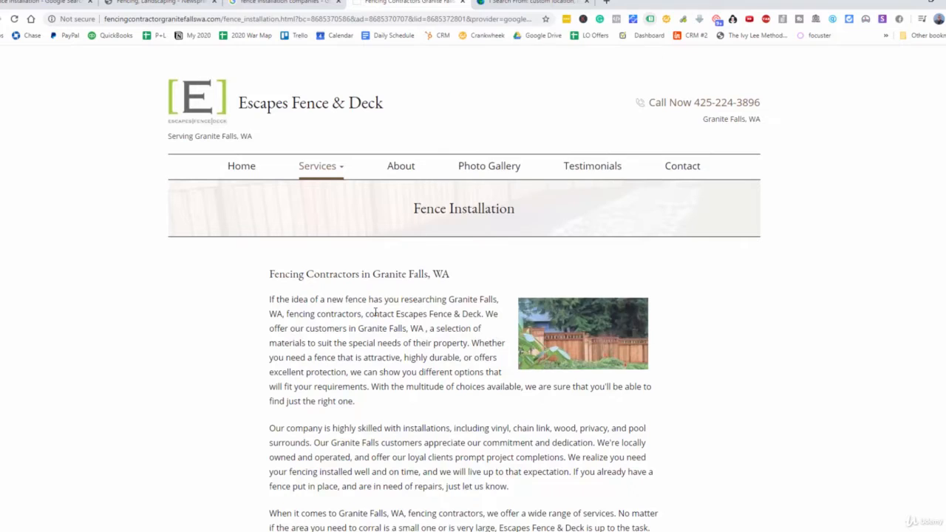
# - Switch to the I Search From tool tab
pyautogui.click(529, 3)
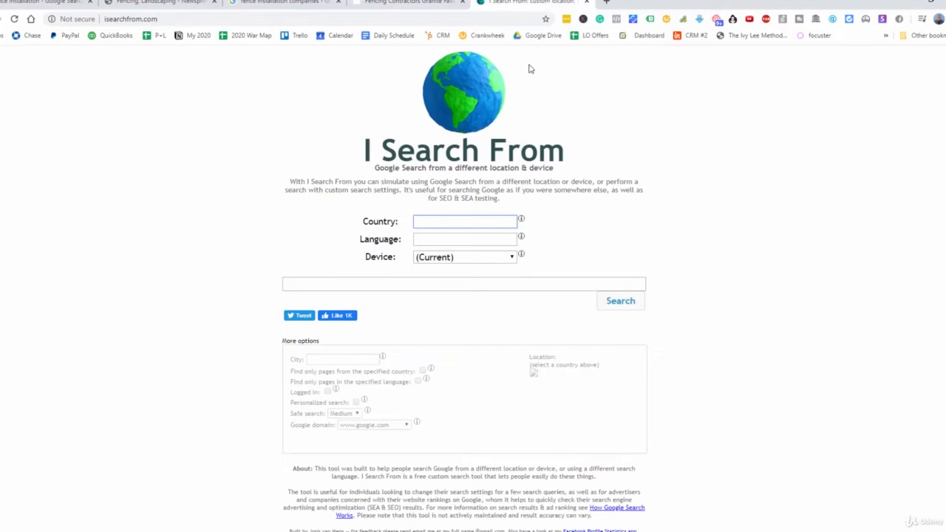
pyautogui.moveTo(526, 74)
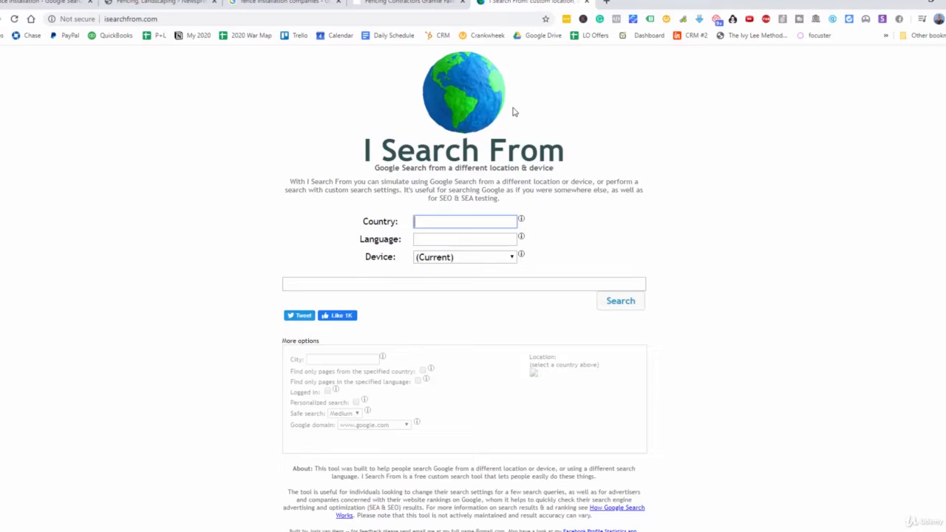
pyautogui.moveTo(483, 155)
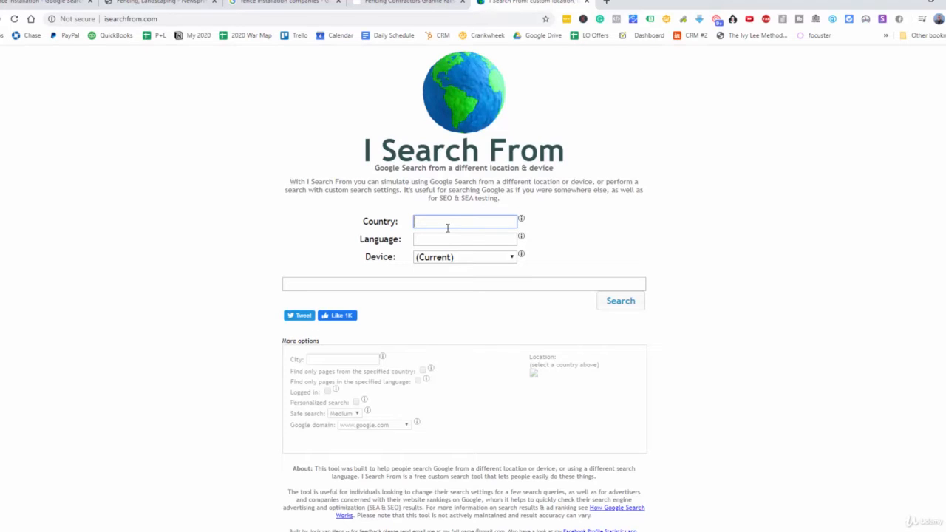
# - Set country United States, language English and query 'fencing contractor' in I Search From
pyautogui.write('uni')
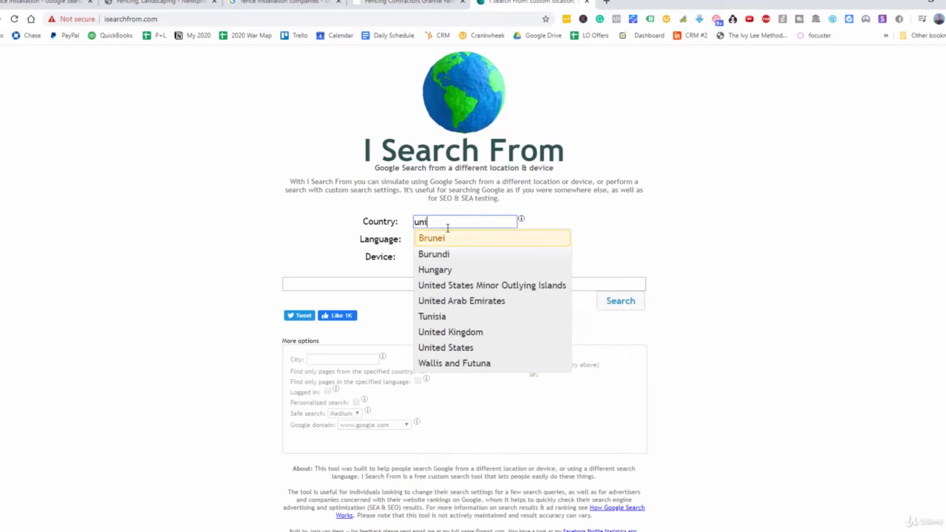
pyautogui.write('te')
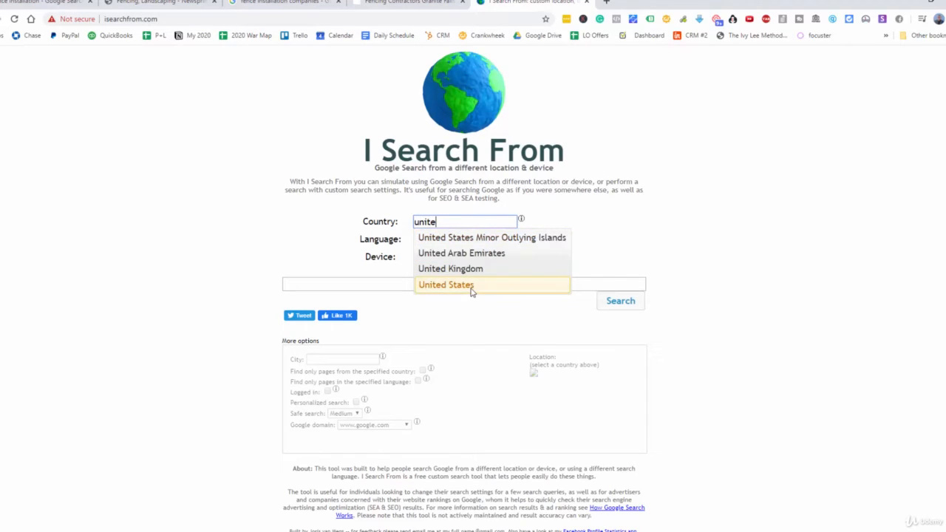
pyautogui.click(446, 284)
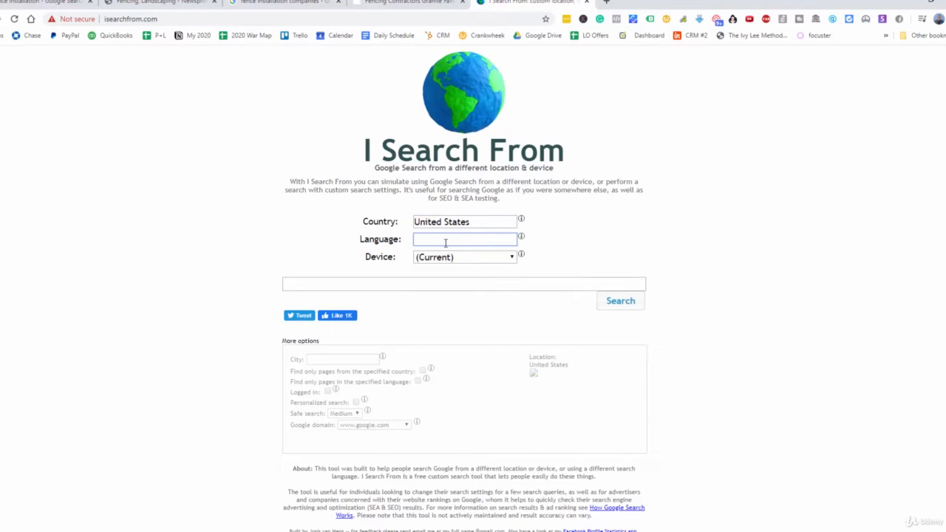
pyautogui.write('ev')
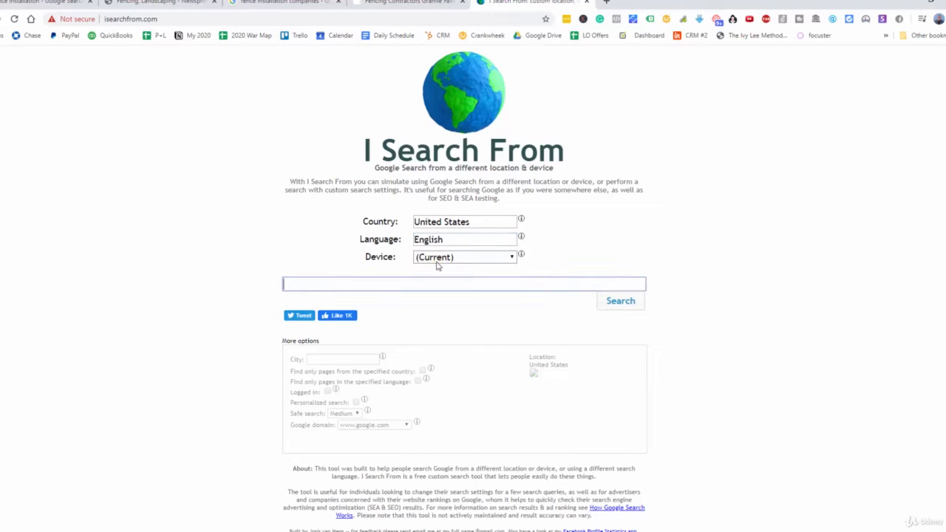
pyautogui.write('fr')
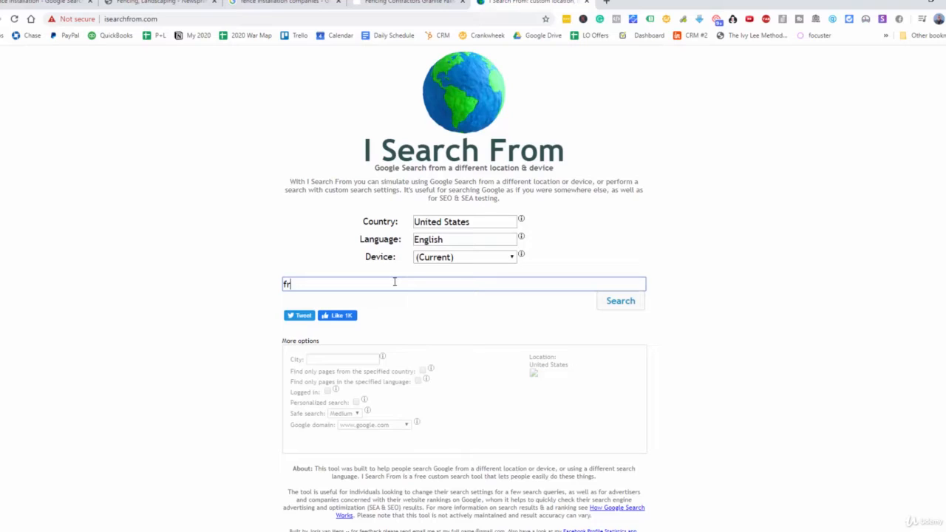
pyautogui.write('fencing')
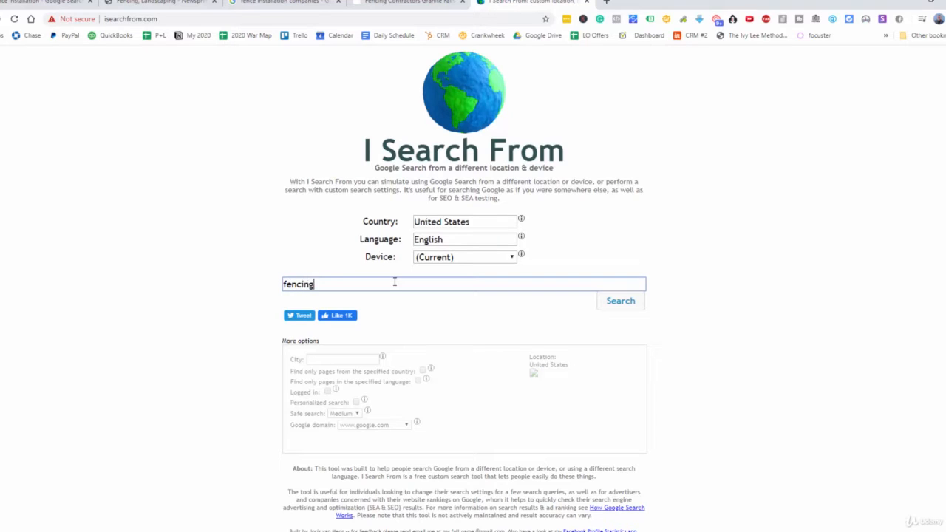
pyautogui.write('contractor')
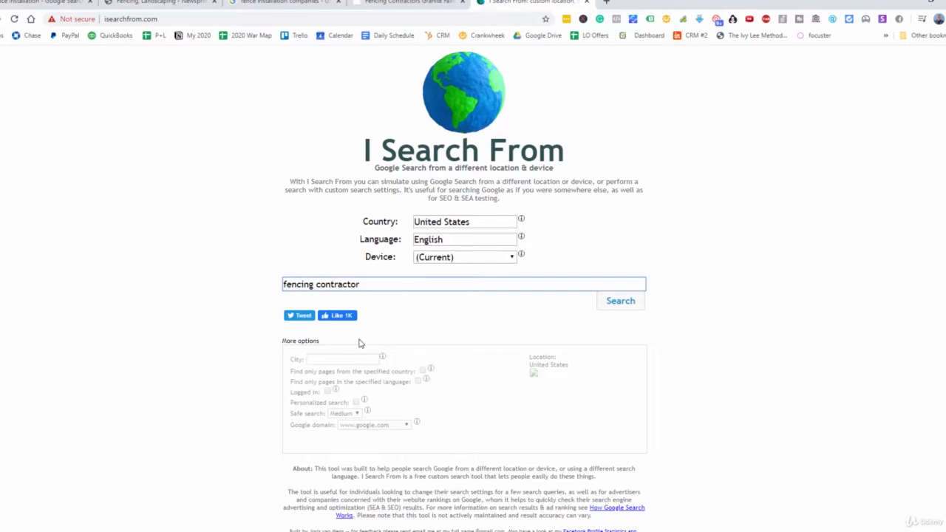
# - Under More options set city Sacramento (CA) and run the localized search
pyautogui.click(342, 359)
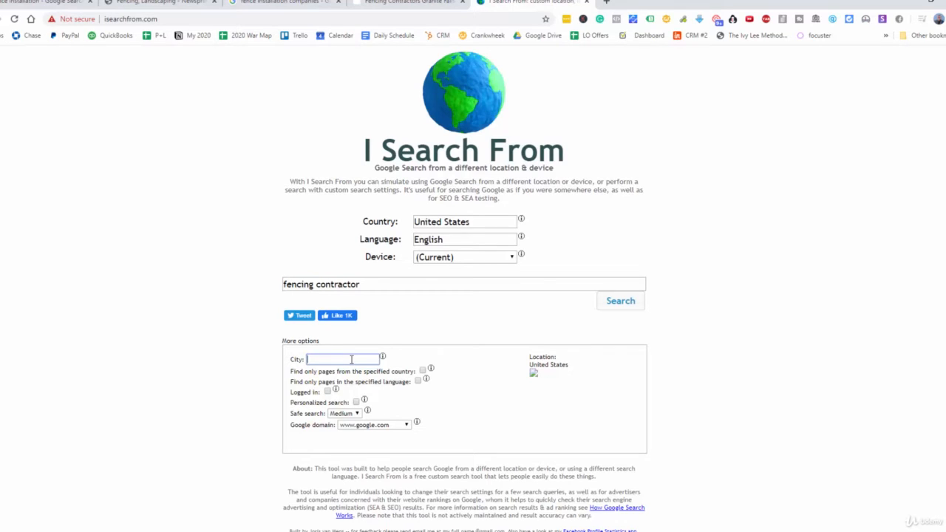
pyautogui.write('sacram')
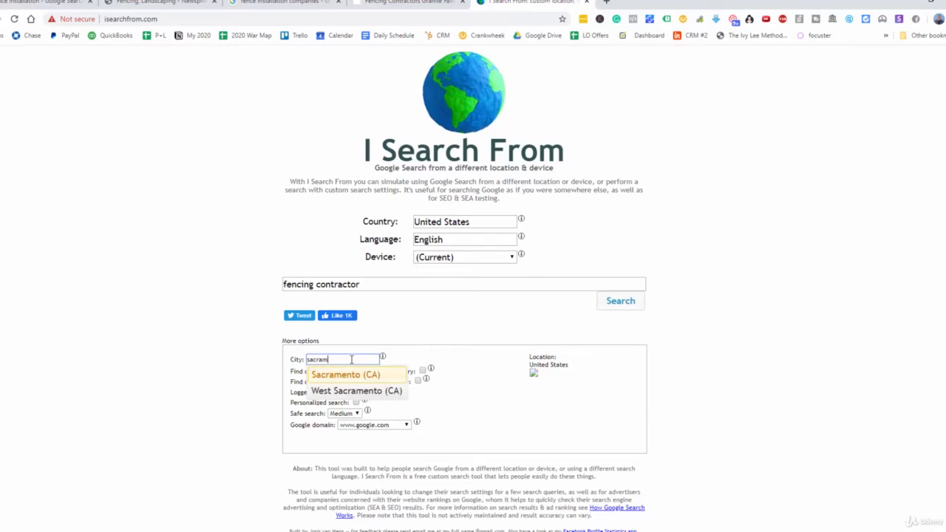
pyautogui.click(346, 375)
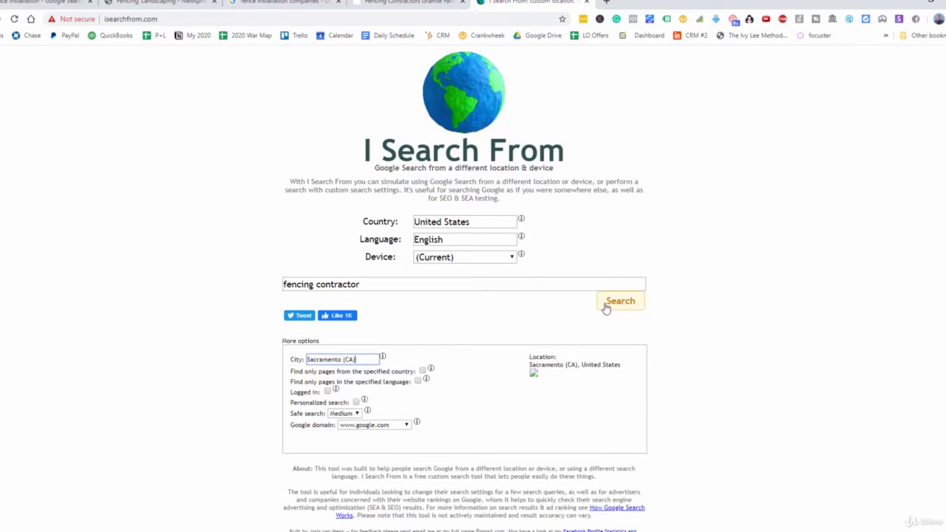
pyautogui.click(619, 302)
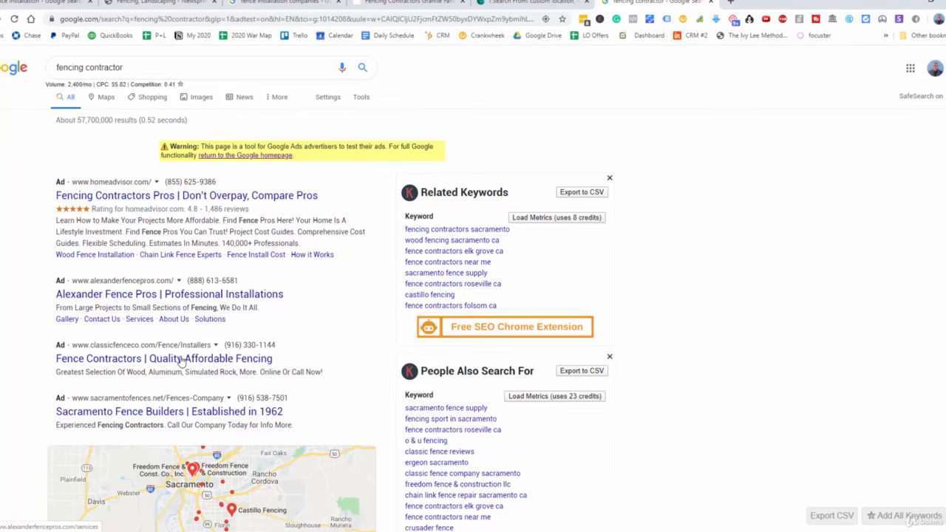
pyautogui.moveTo(132, 411)
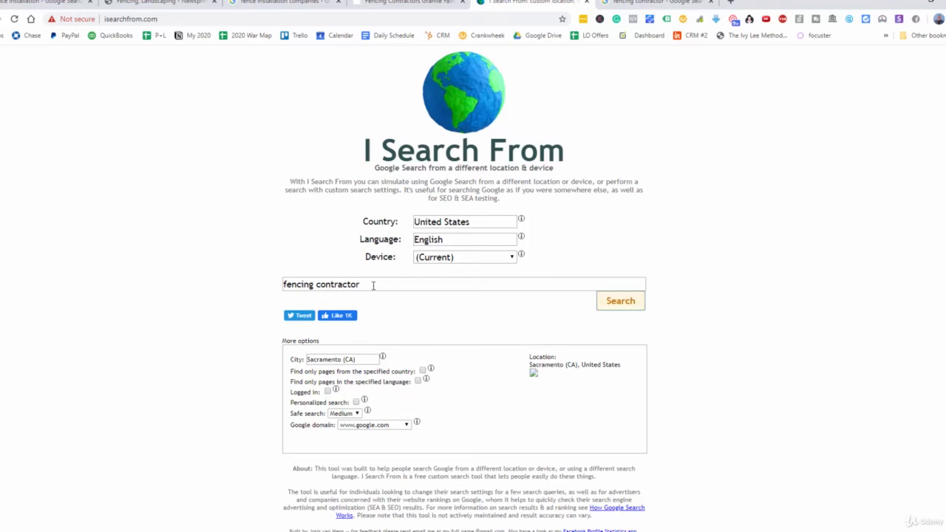
pyautogui.moveTo(464, 251)
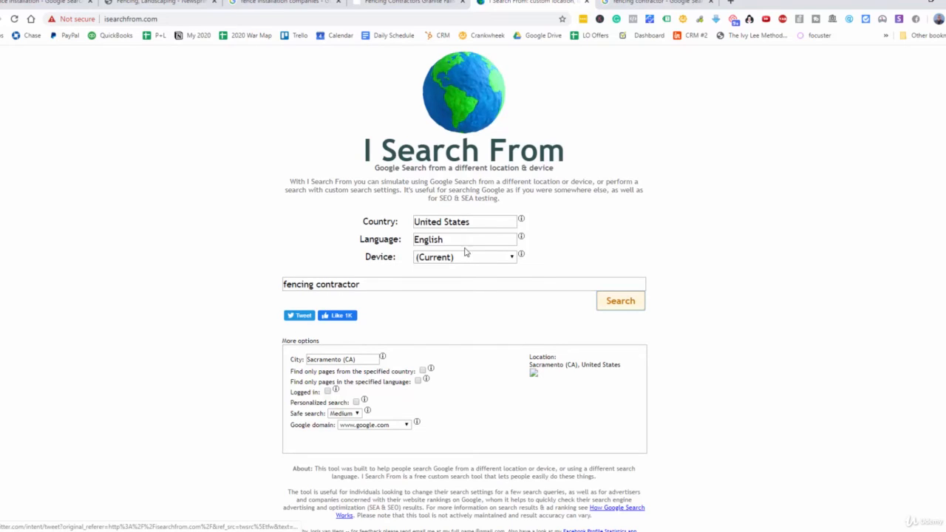
# - Return to the Sacramento results, visit the Quality Affordable Fencing ad, and scroll the results list
pyautogui.click(620, 301)
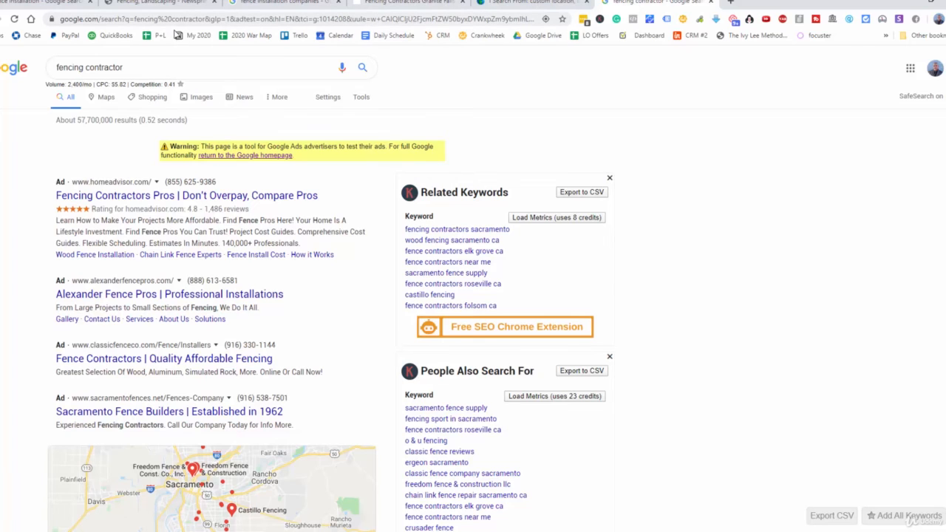
pyautogui.moveTo(254, 104)
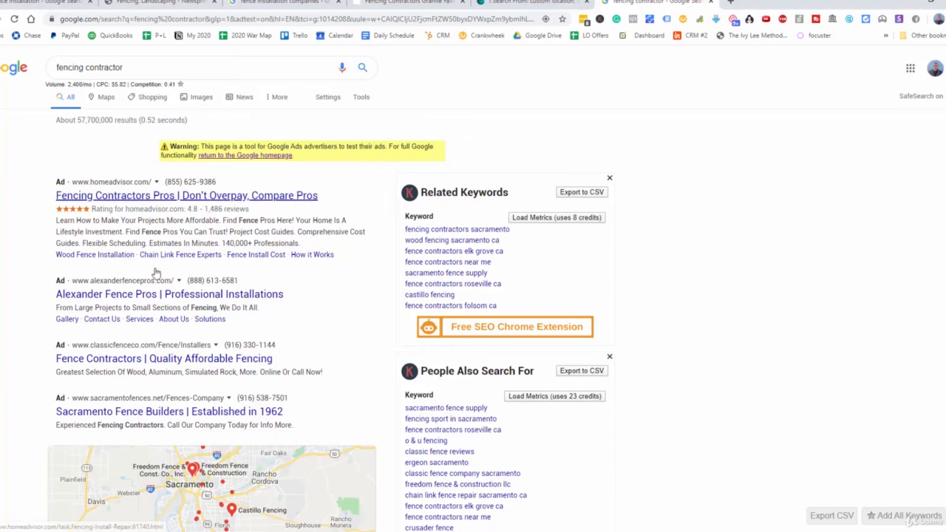
pyautogui.moveTo(163, 362)
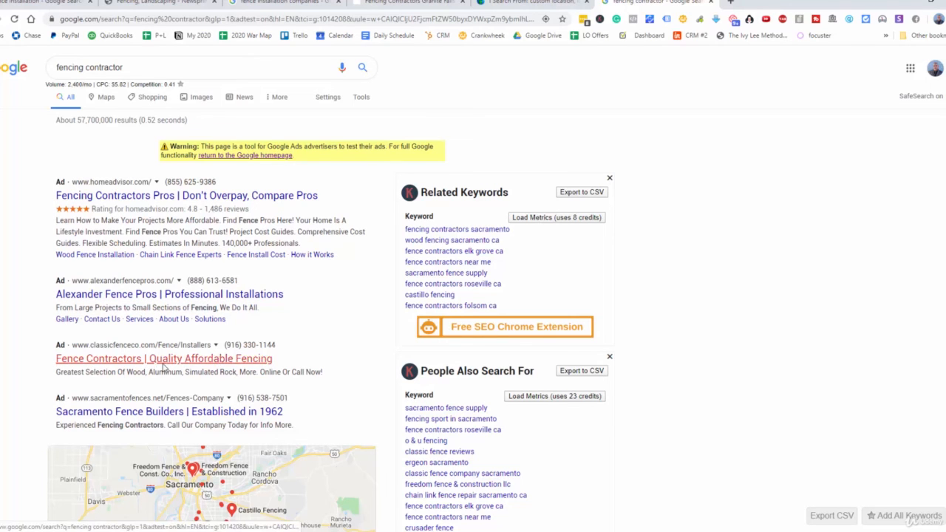
pyautogui.click(295, 19)
pyautogui.write('ff')
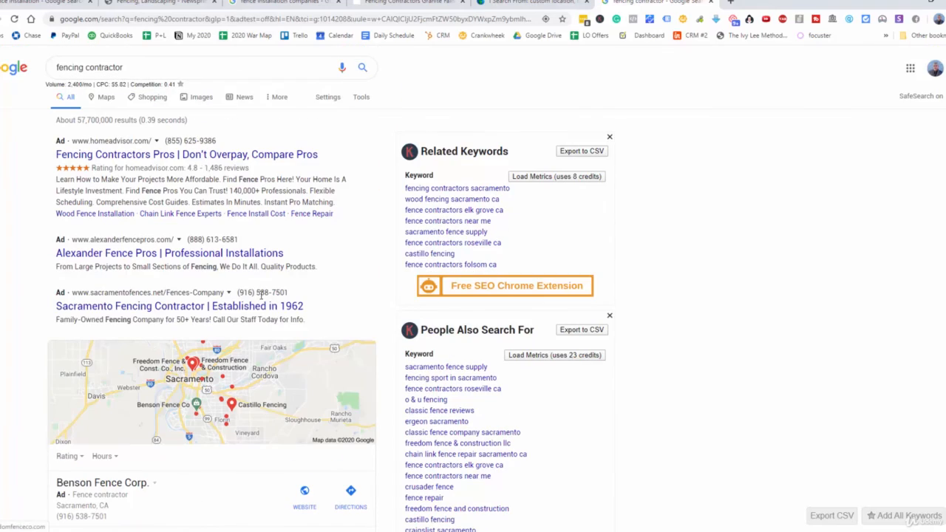
pyautogui.scroll(-3)
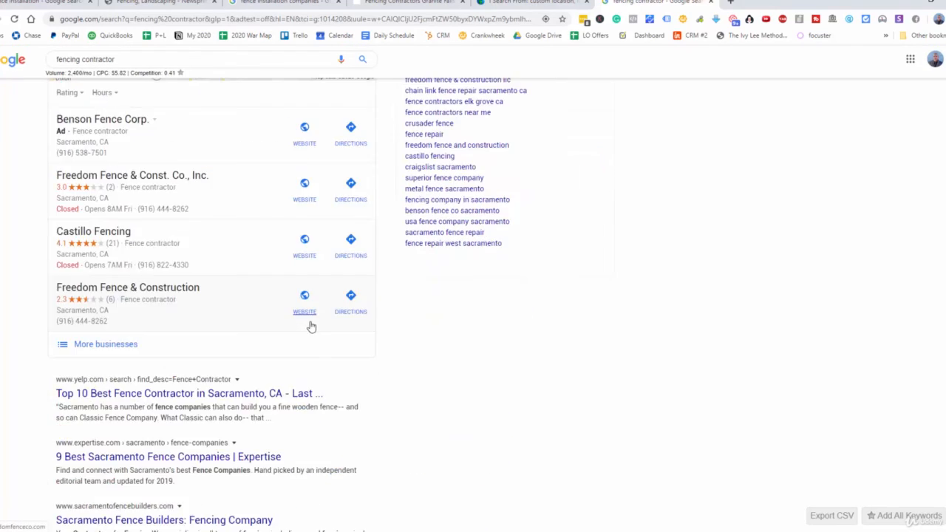
pyautogui.scroll(-3)
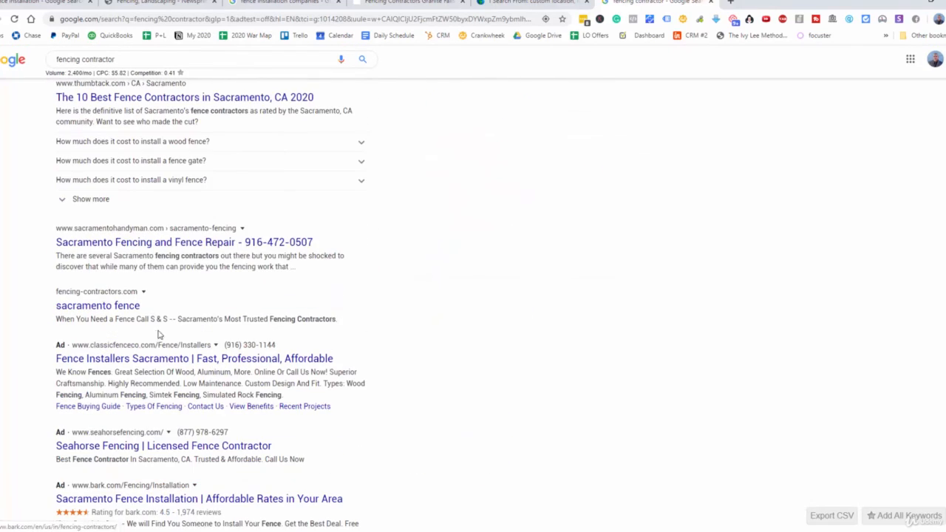
pyautogui.scroll(3)
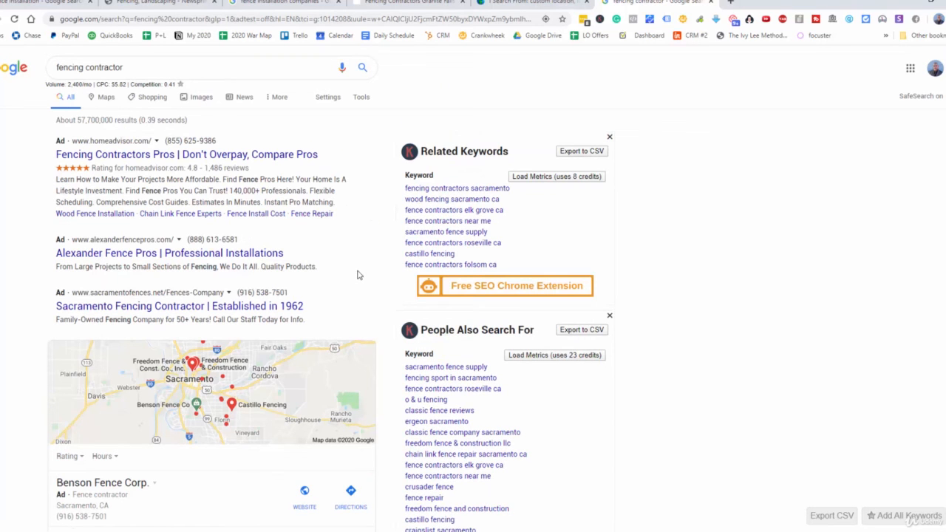
# - Open the Sacramento Fencing Contractor ad (Benson Fence Company) in a new tab and switch to it
pyautogui.rightClick(177, 306)
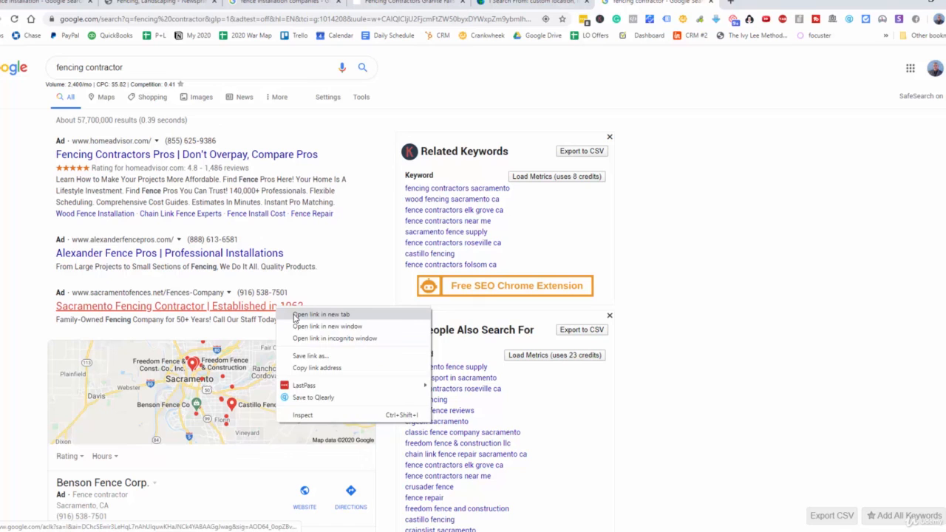
pyautogui.click(319, 313)
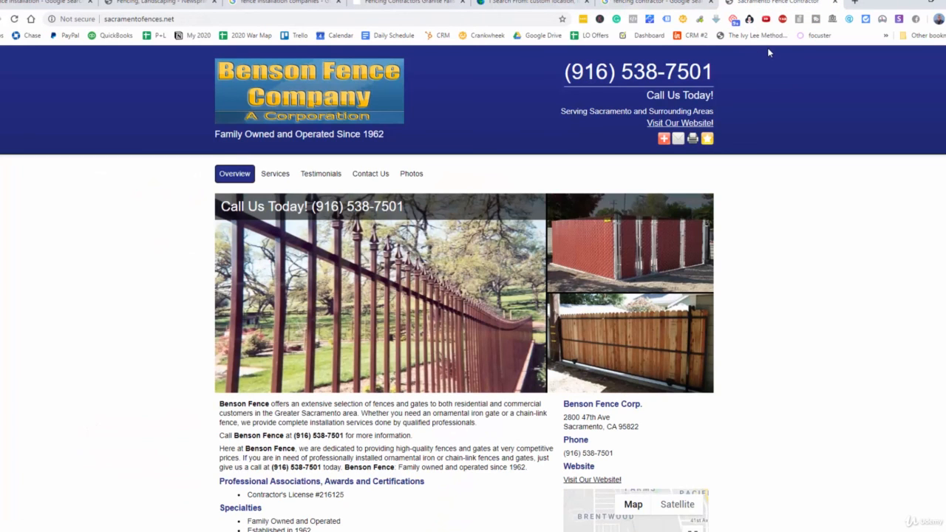
pyautogui.moveTo(674, 20)
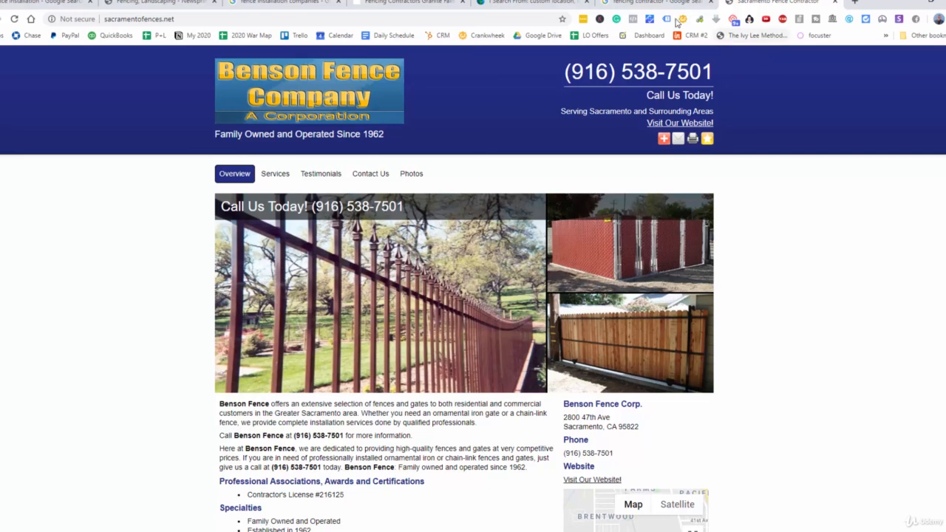
pyautogui.click(662, 20)
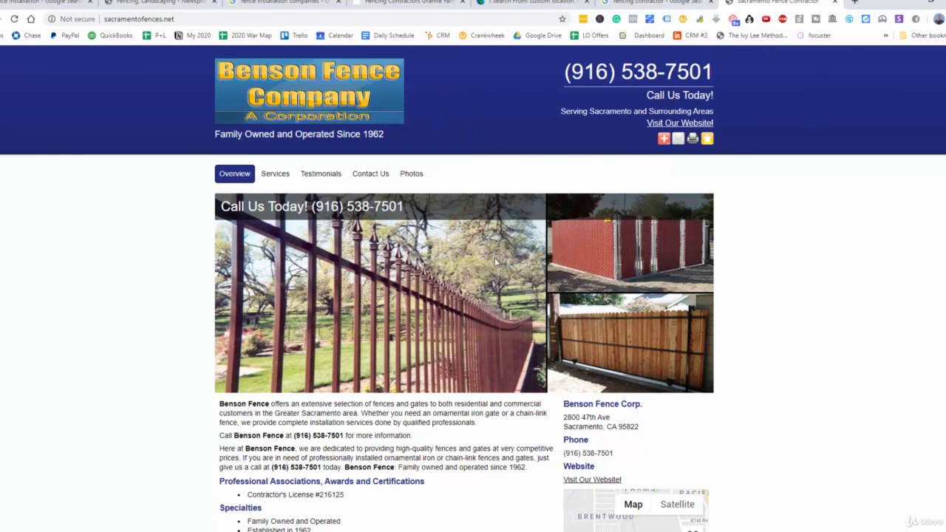
pyautogui.moveTo(455, 296)
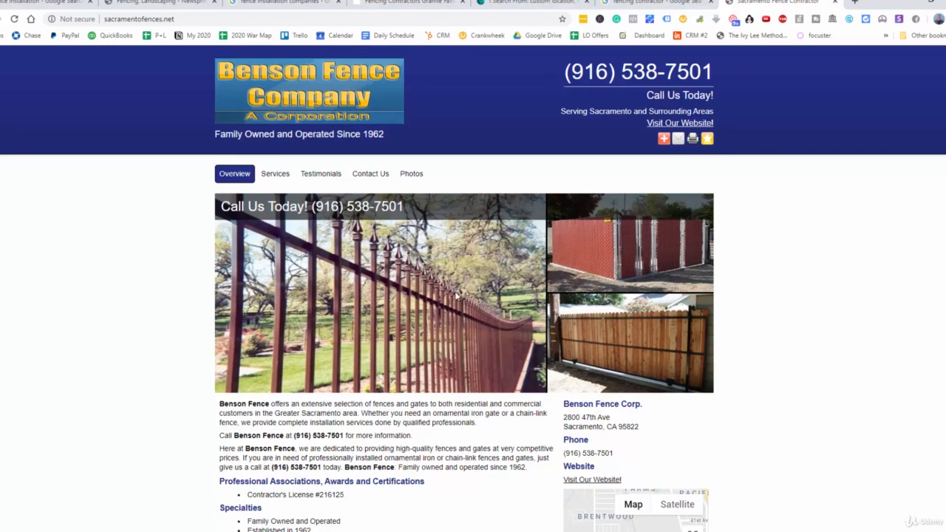